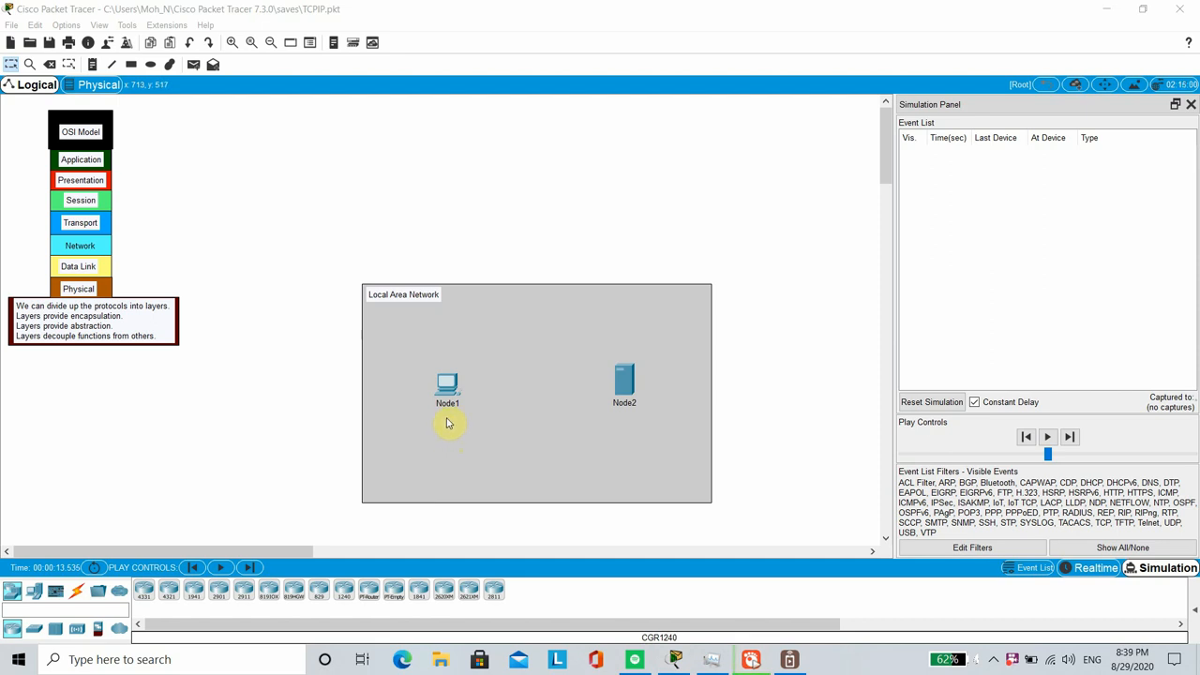
mouse_move(524, 420)
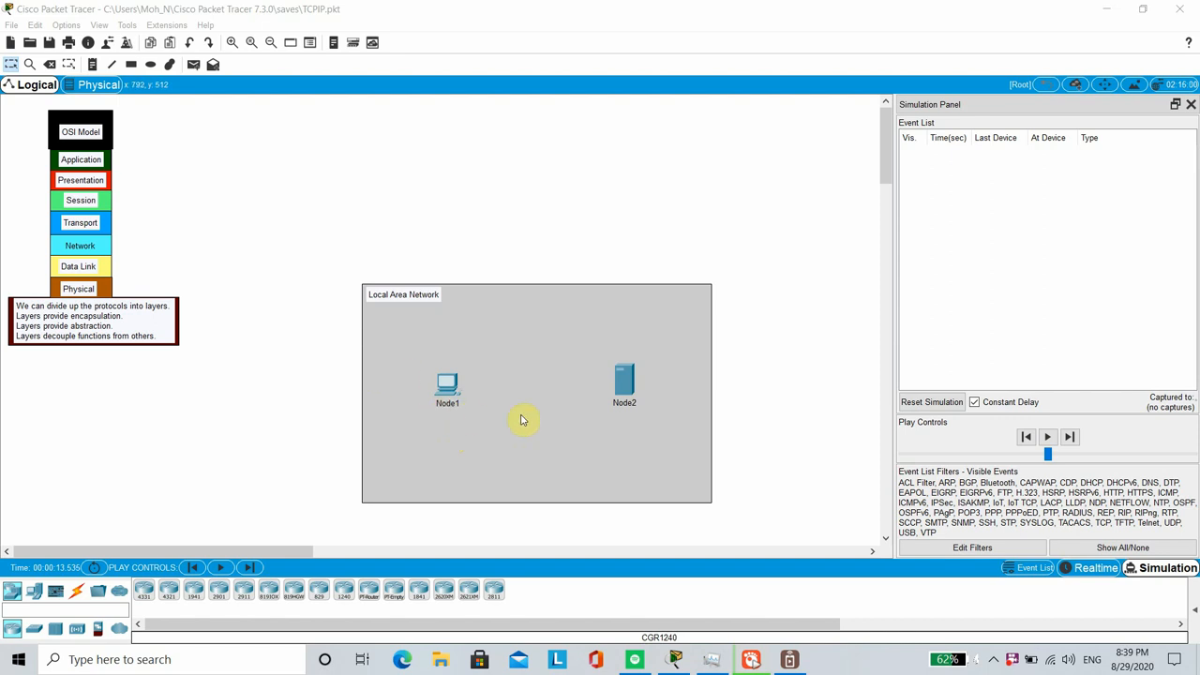
mouse_move(572, 431)
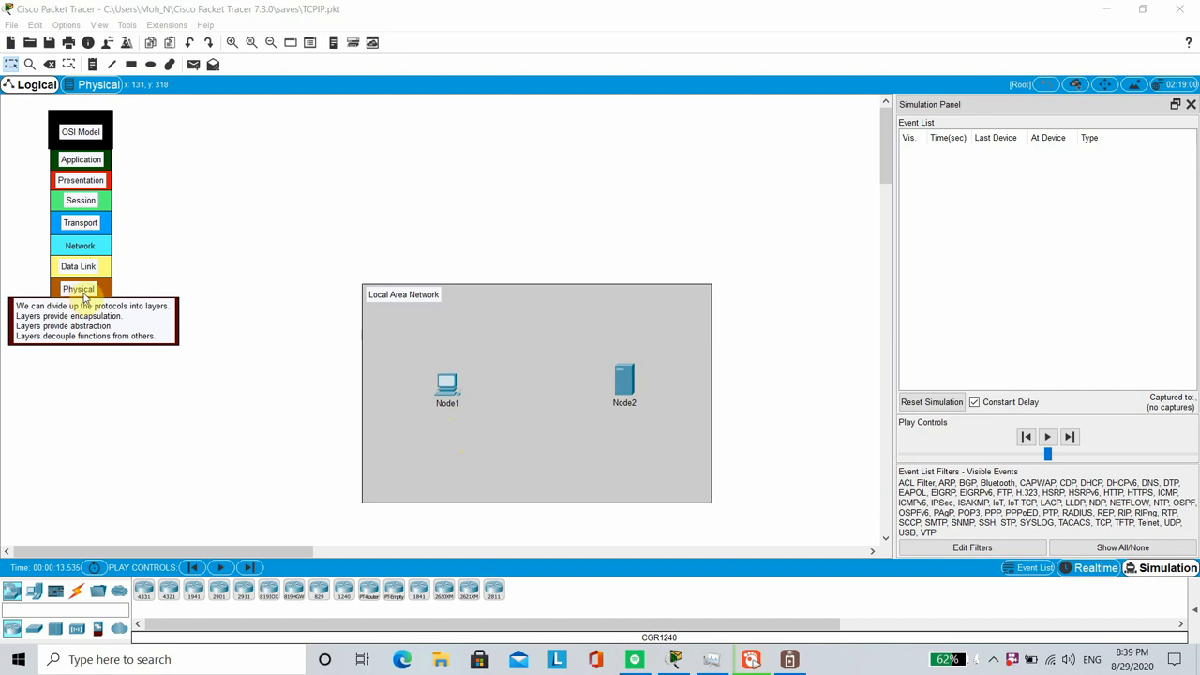
mouse_move(132, 305)
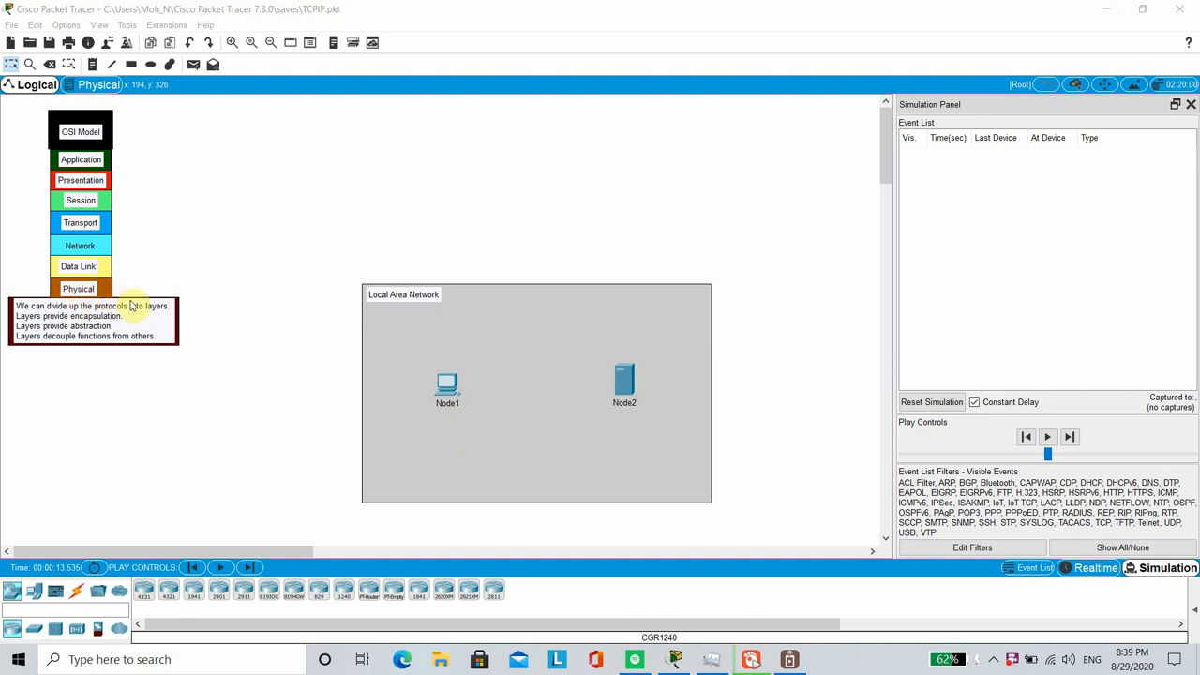
mouse_move(180, 461)
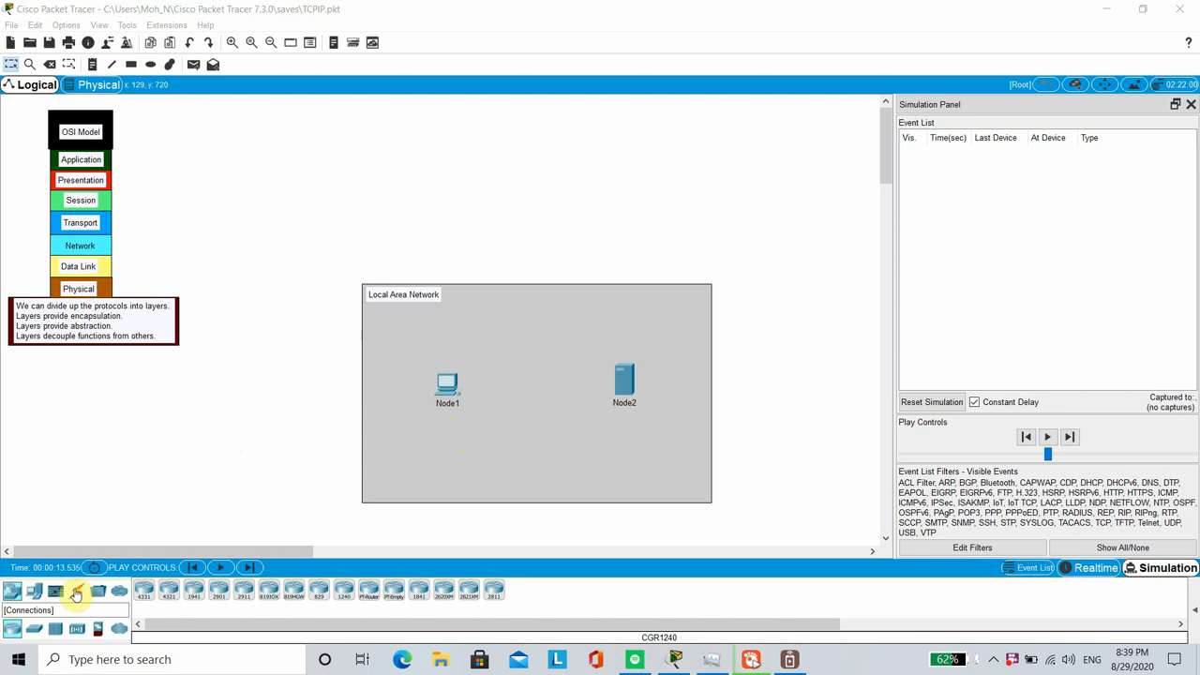
Show the available connection cable types to pick a copper cross-over
click(77, 591)
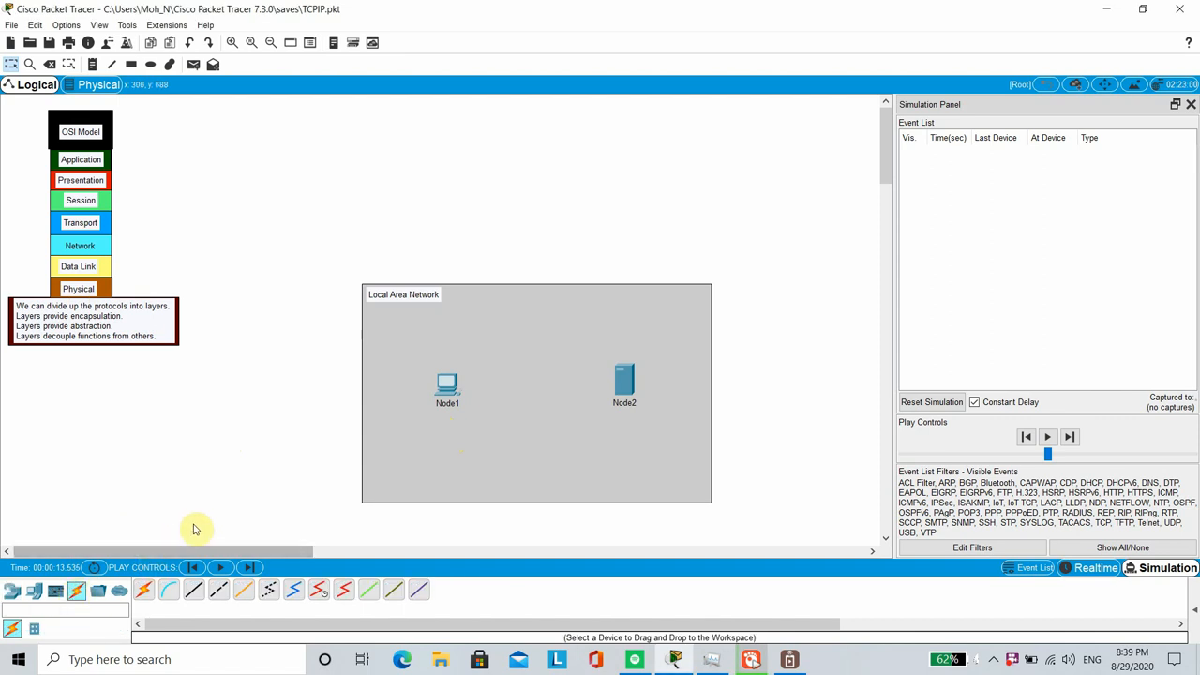
mouse_move(262, 517)
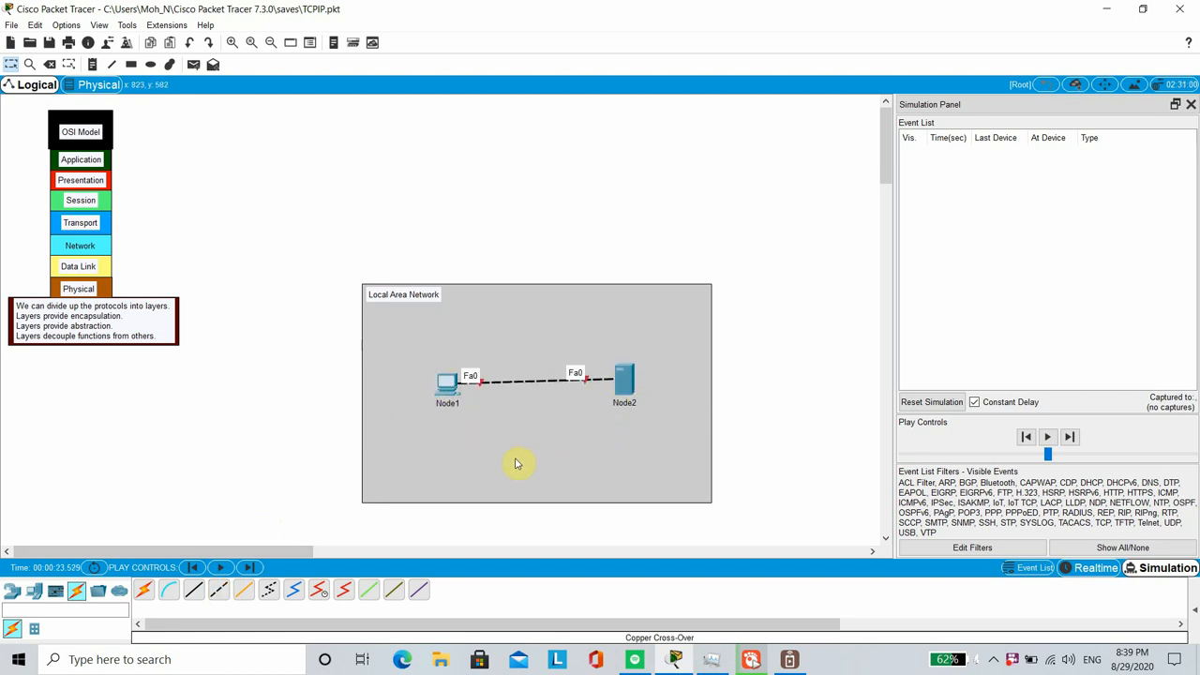
mouse_move(505, 459)
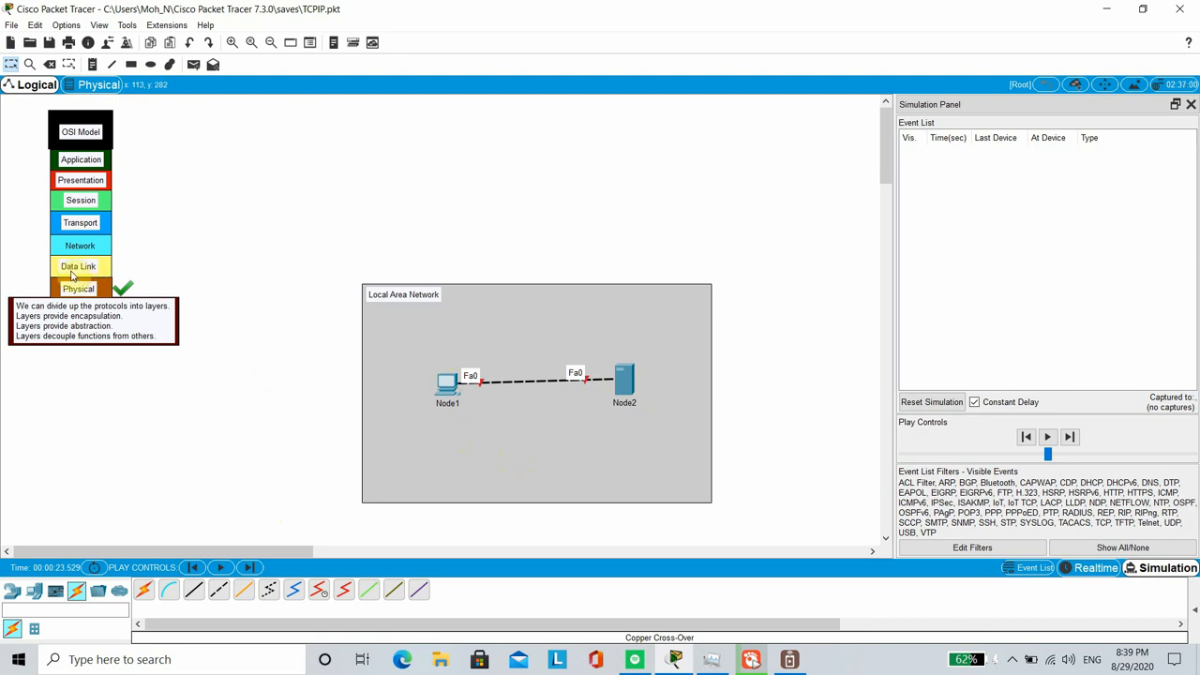
mouse_move(420, 403)
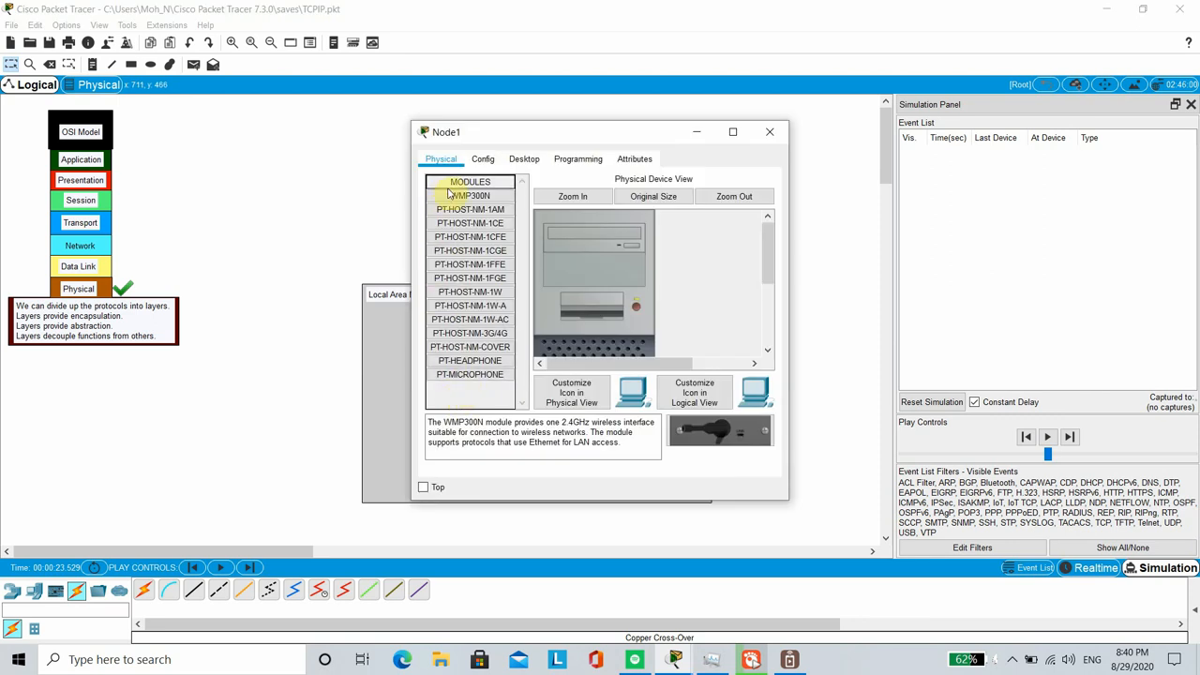
Set Node1's FastEthernet0 to 100 Mbps full duplex with MAC 0000.0000.abcd and close its window
drag(446, 131, 491, 120)
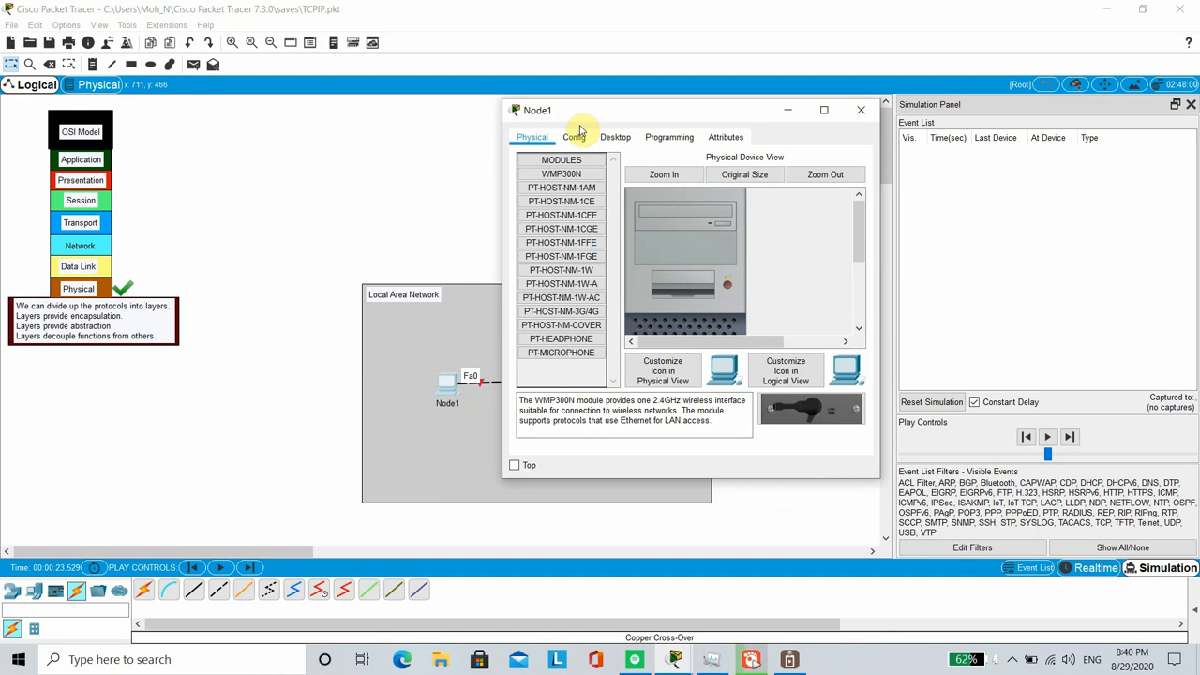
click(574, 137)
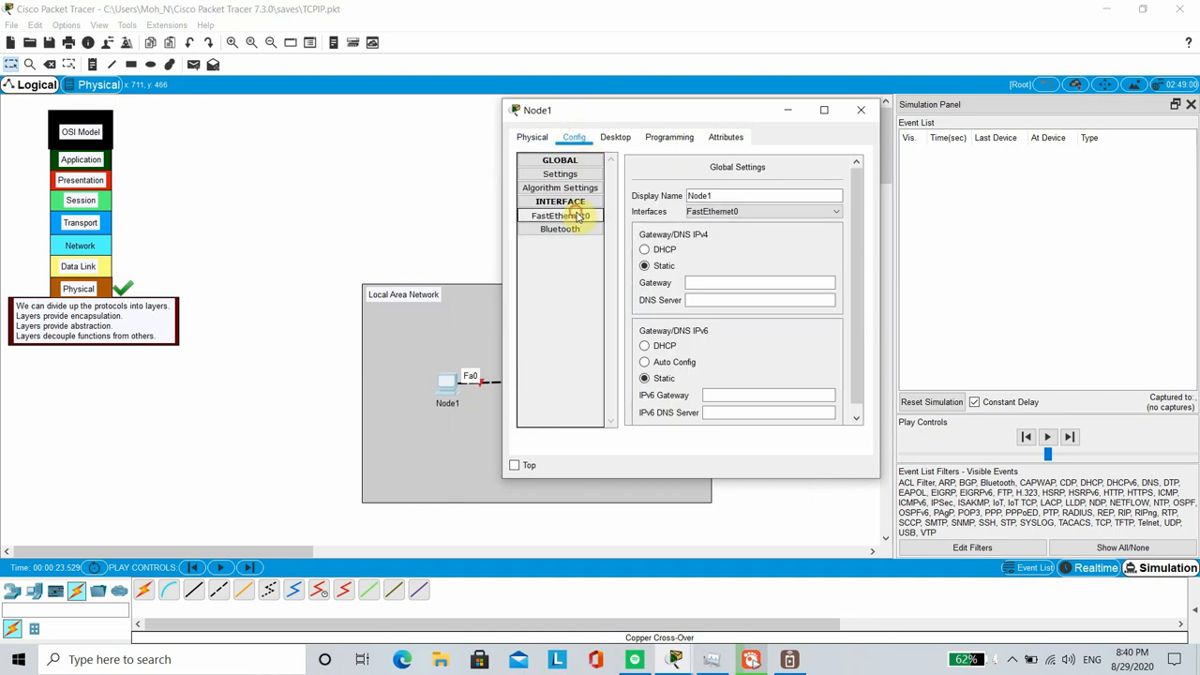
click(559, 216)
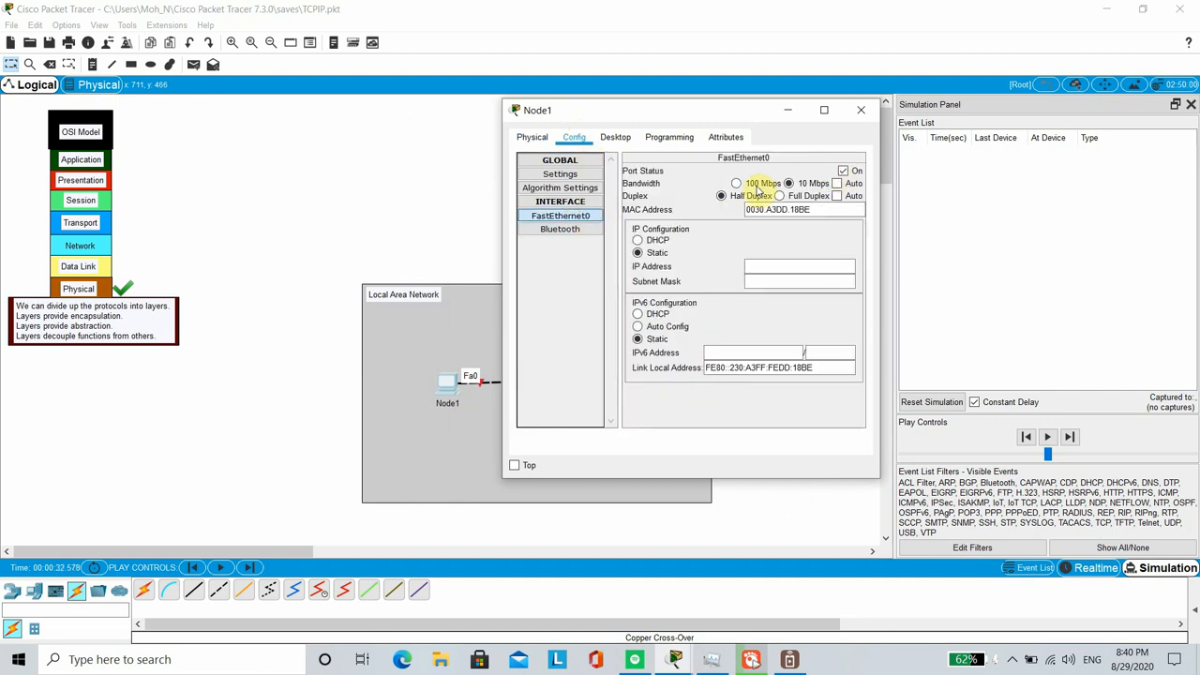
click(780, 195)
text(0000.0000.abc)
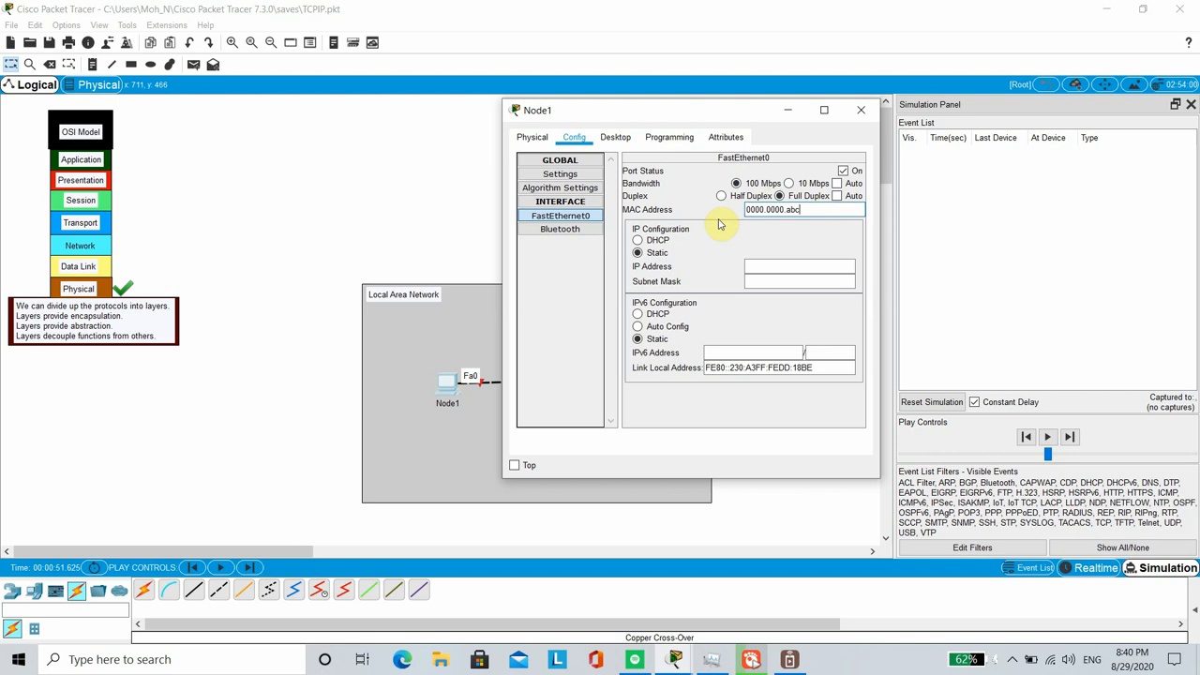
text(d)
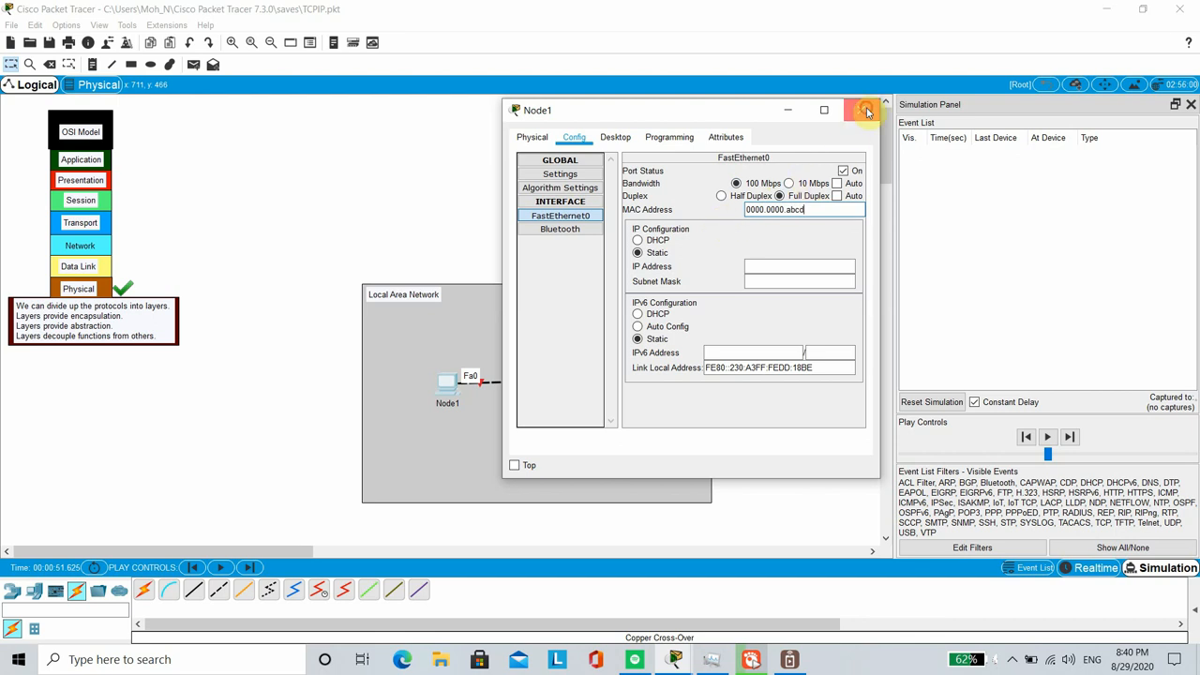
click(865, 108)
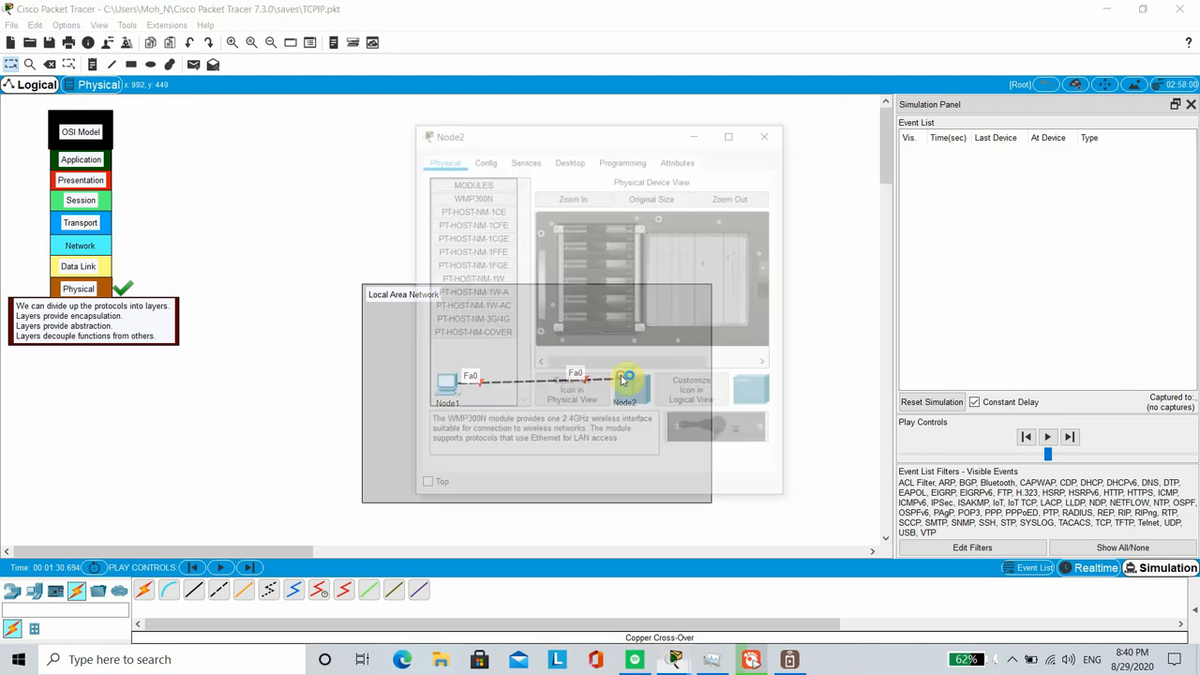
Set Node2's FastEthernet0 MAC address to 0000.0000.1234 and close its window
click(483, 158)
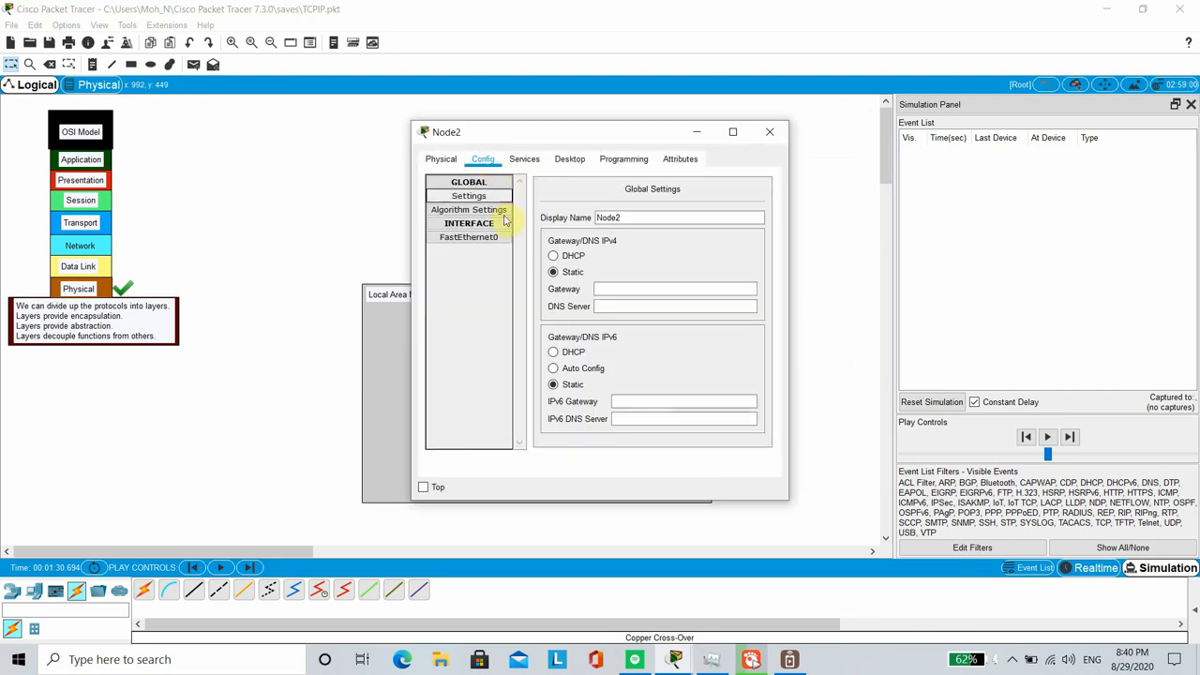
click(469, 236)
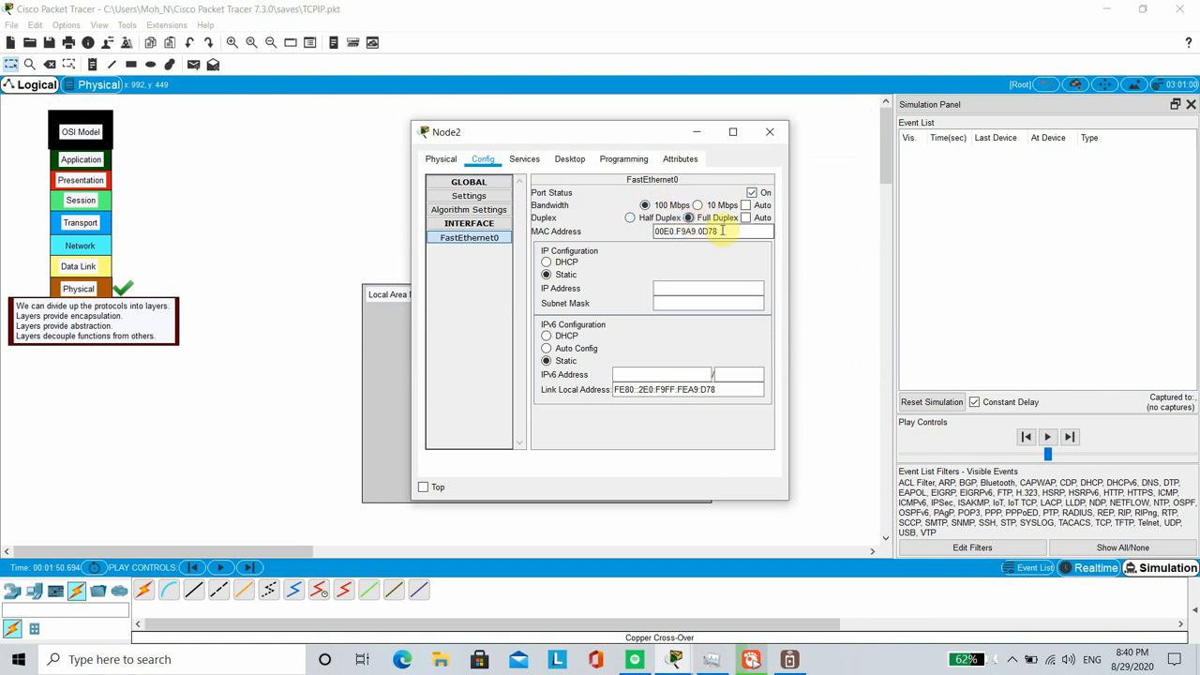
text(0000.0000.)
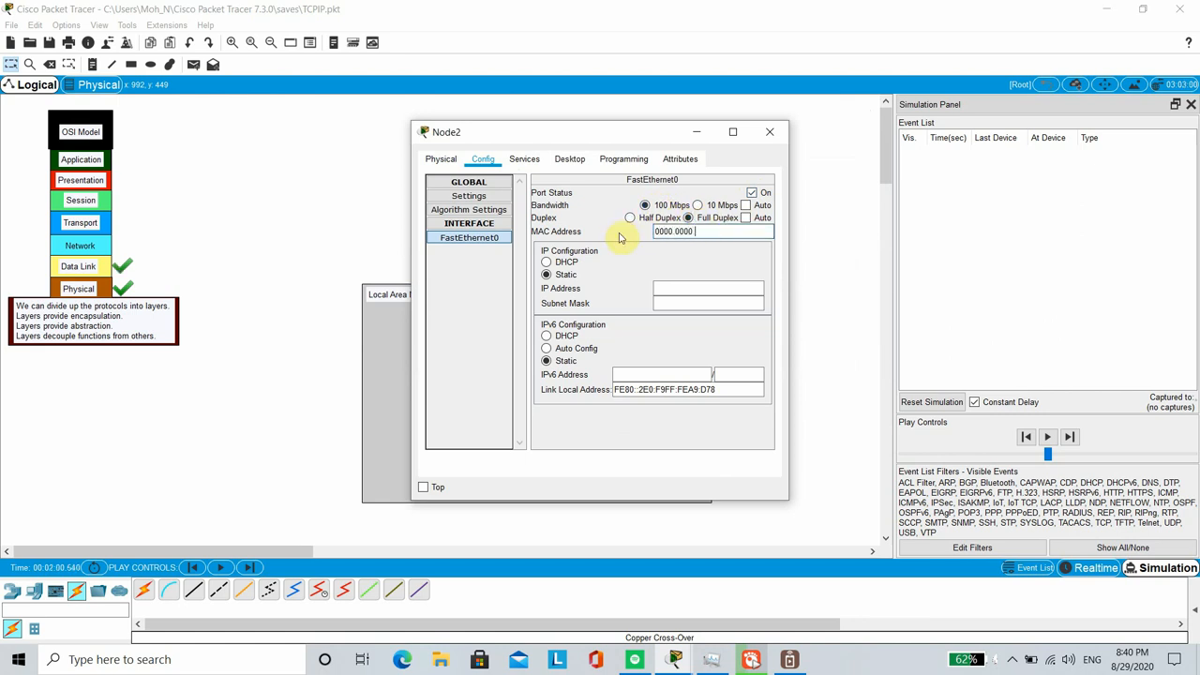
text(1234)
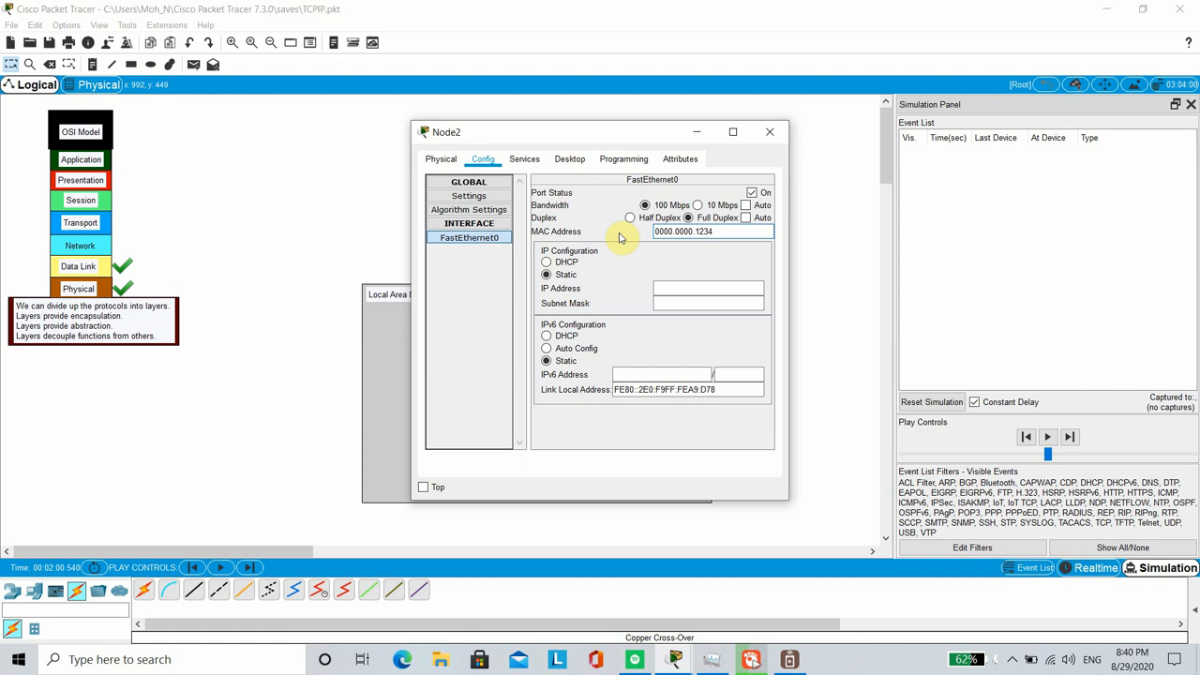
click(769, 131)
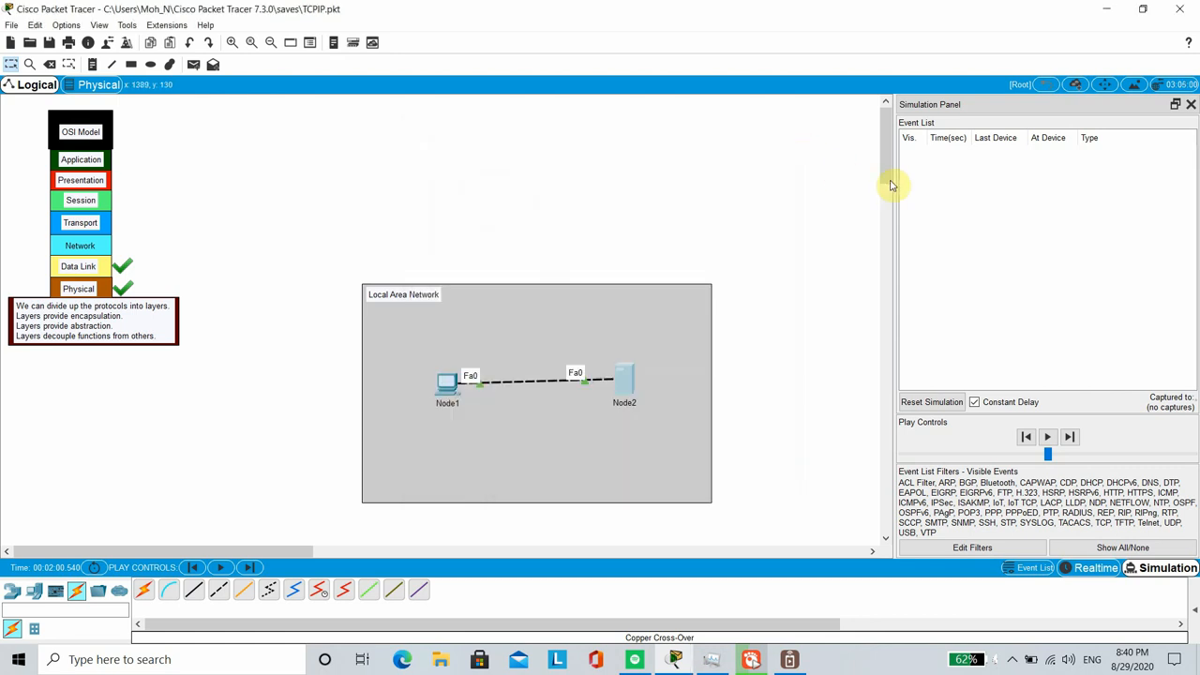
mouse_move(731, 364)
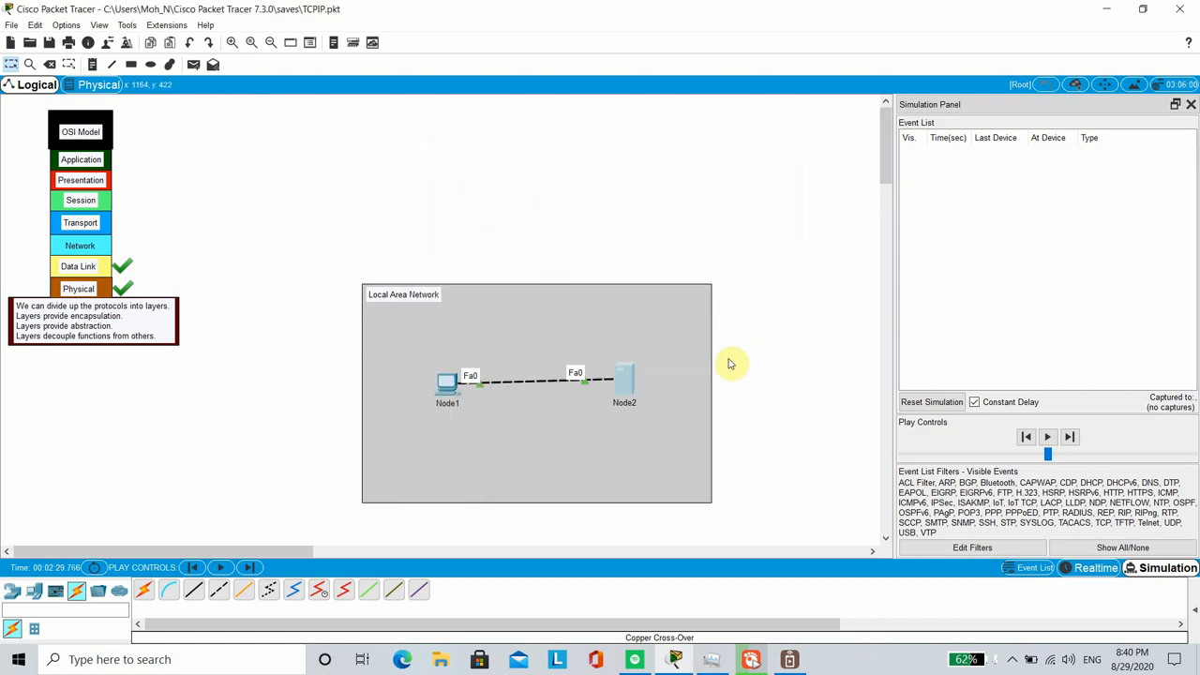
mouse_move(478, 405)
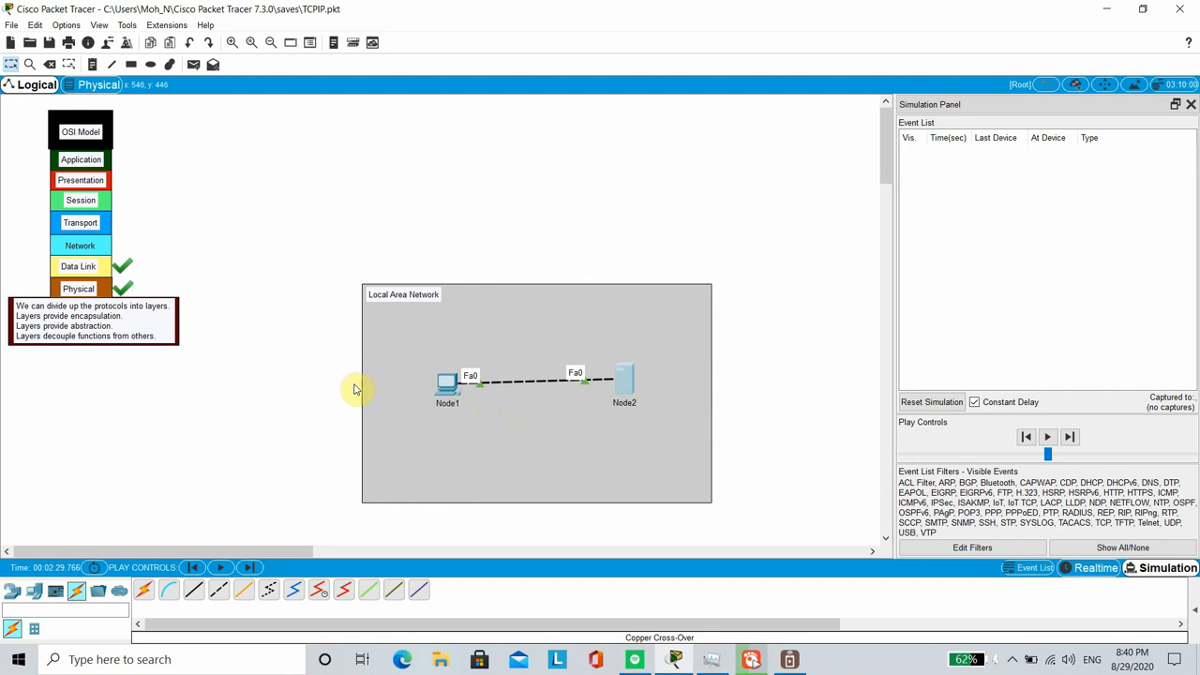
mouse_move(460, 434)
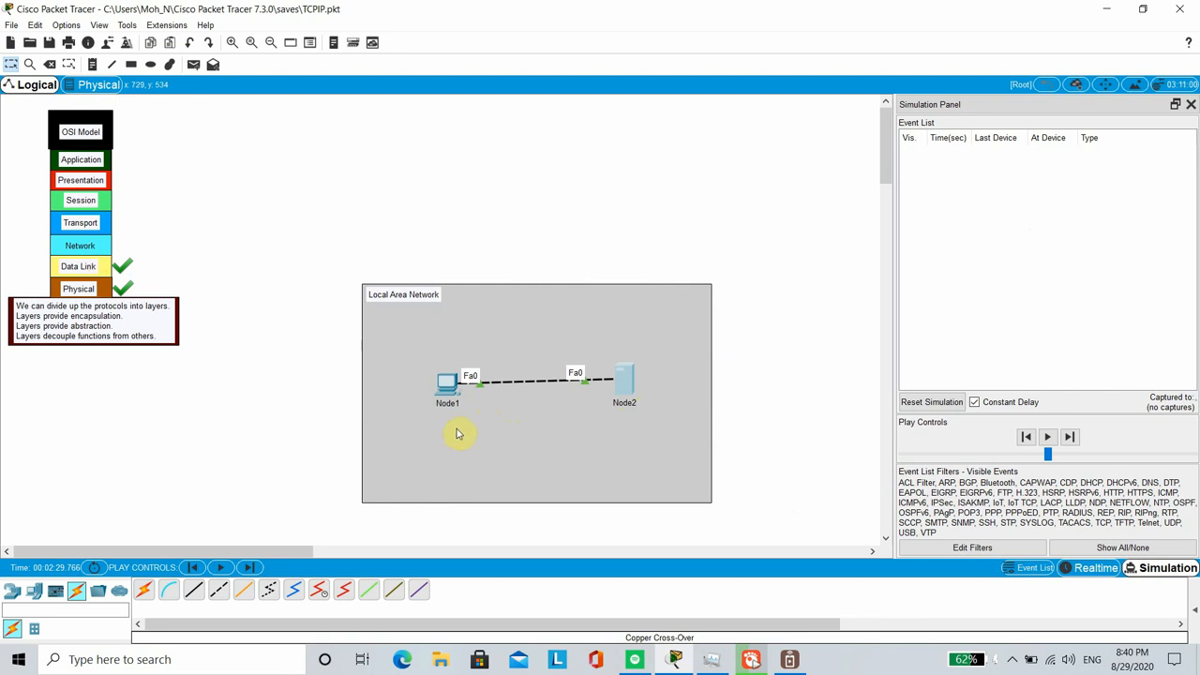
Set Node1's FastEthernet0 addressing so an ARP event appears, then bring up Node2's settings
double_click(447, 384)
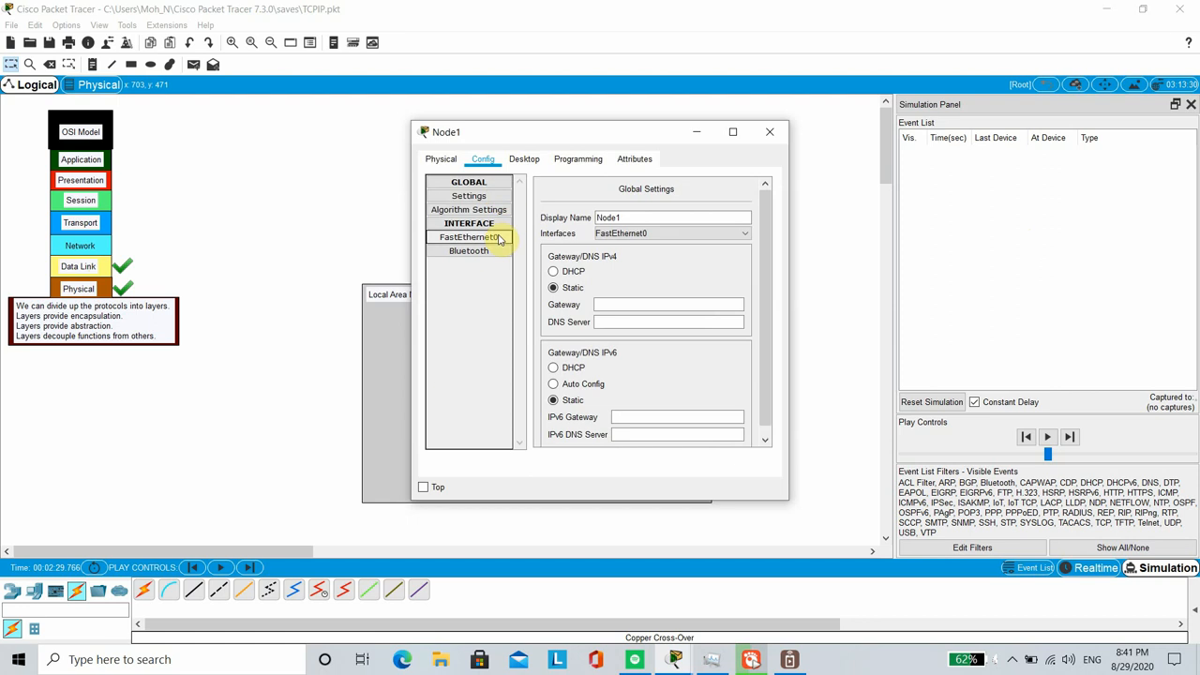
click(469, 236)
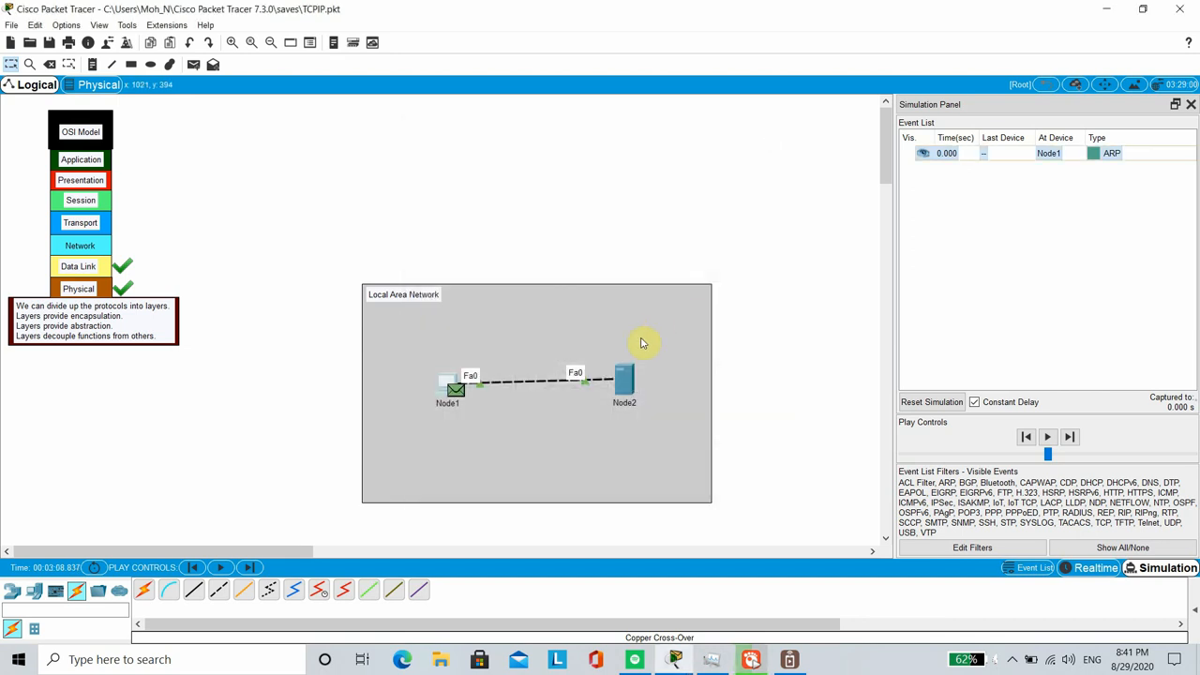
double_click(625, 379)
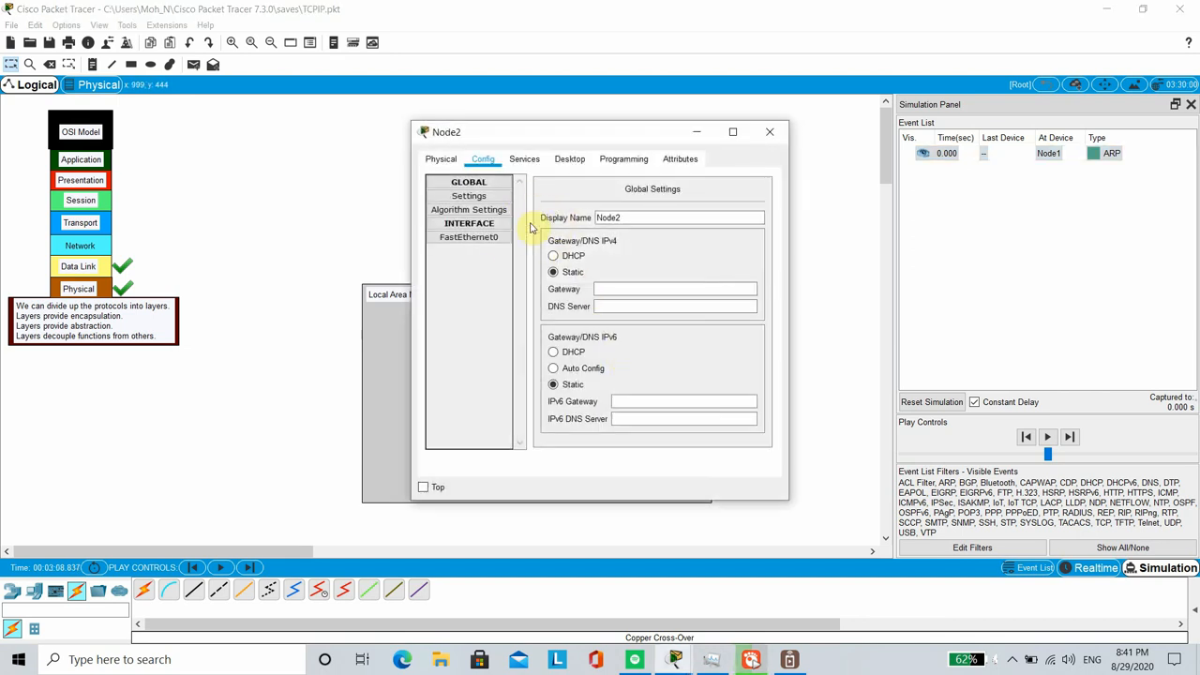
Enter the static IPv4 address 192.168.0.2 on Node2's FastEthernet0
click(469, 236)
text(1)
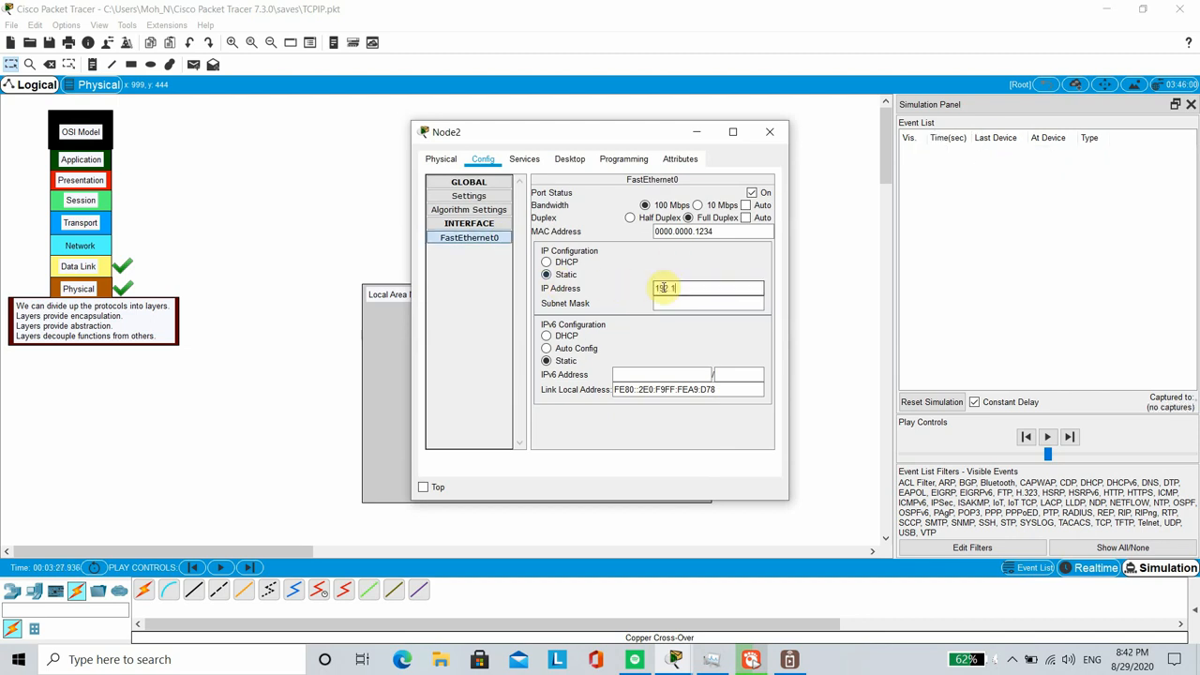
text(92.168.0.2)
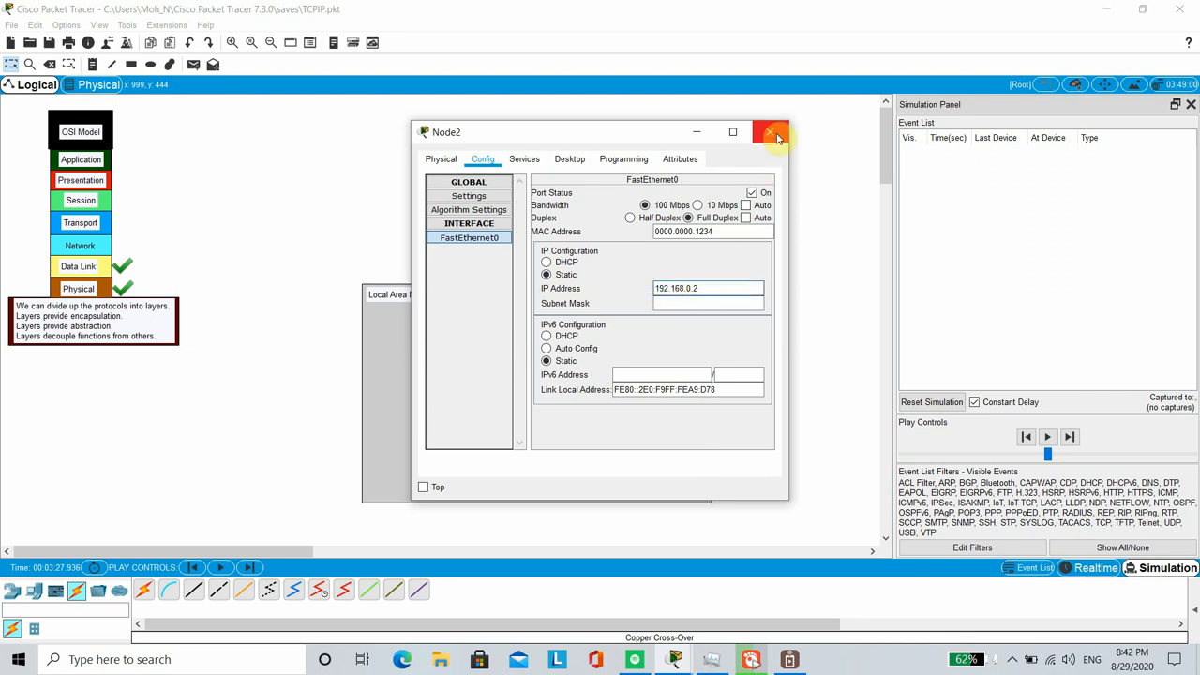
Step Node2's ARP broadcast to Node1 and view its Ethernet frame and FastEthernet0 PDU details
click(771, 131)
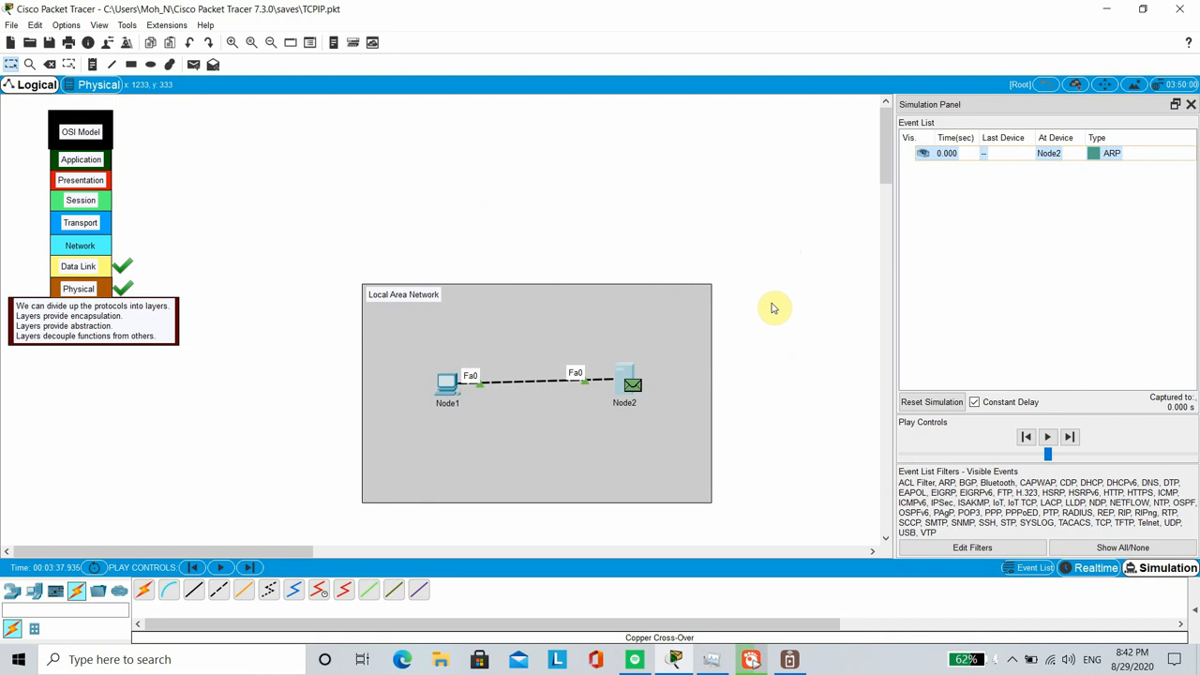
mouse_move(617, 428)
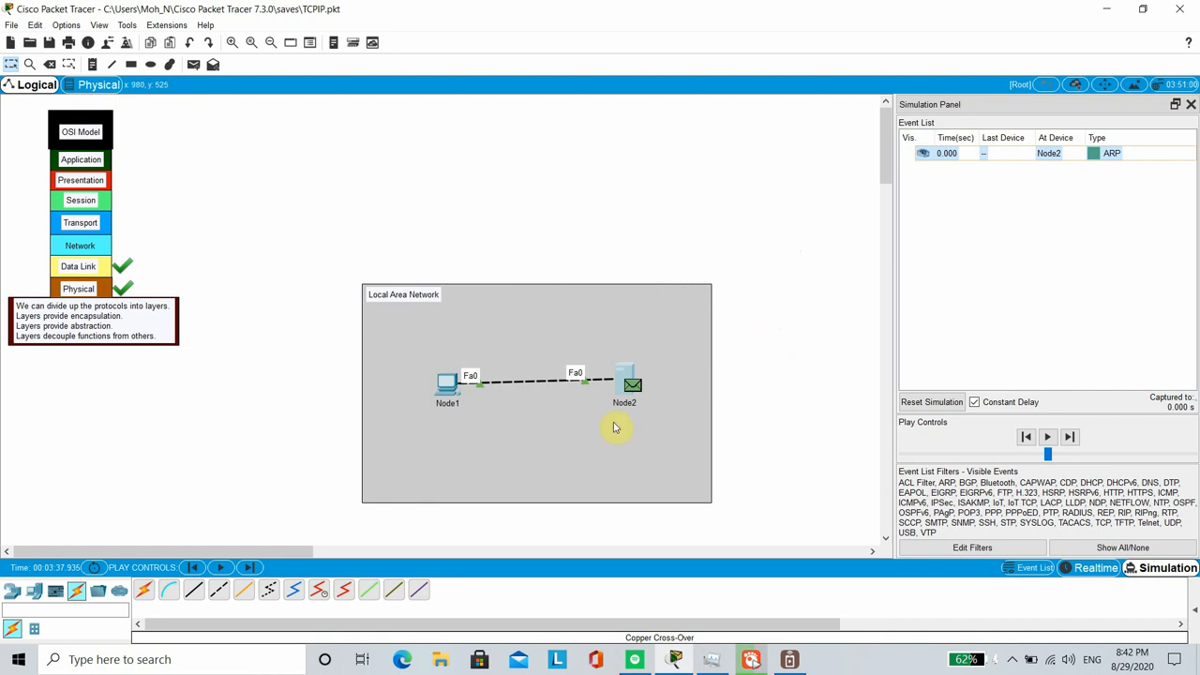
click(1069, 435)
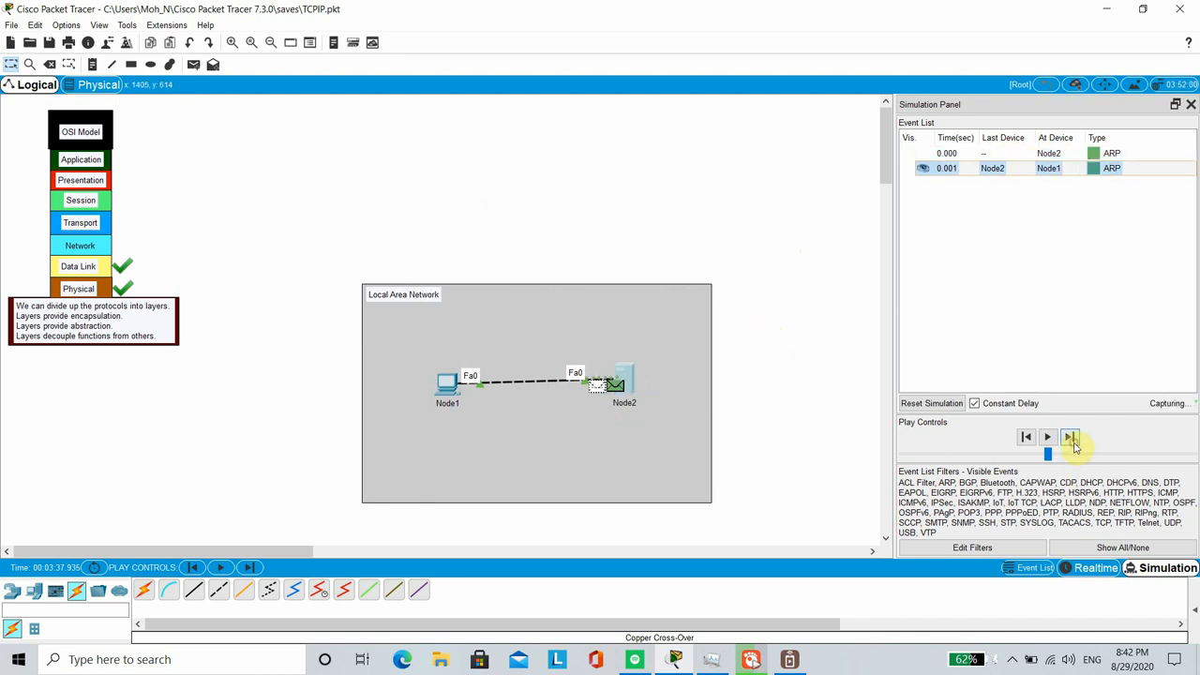
click(1071, 437)
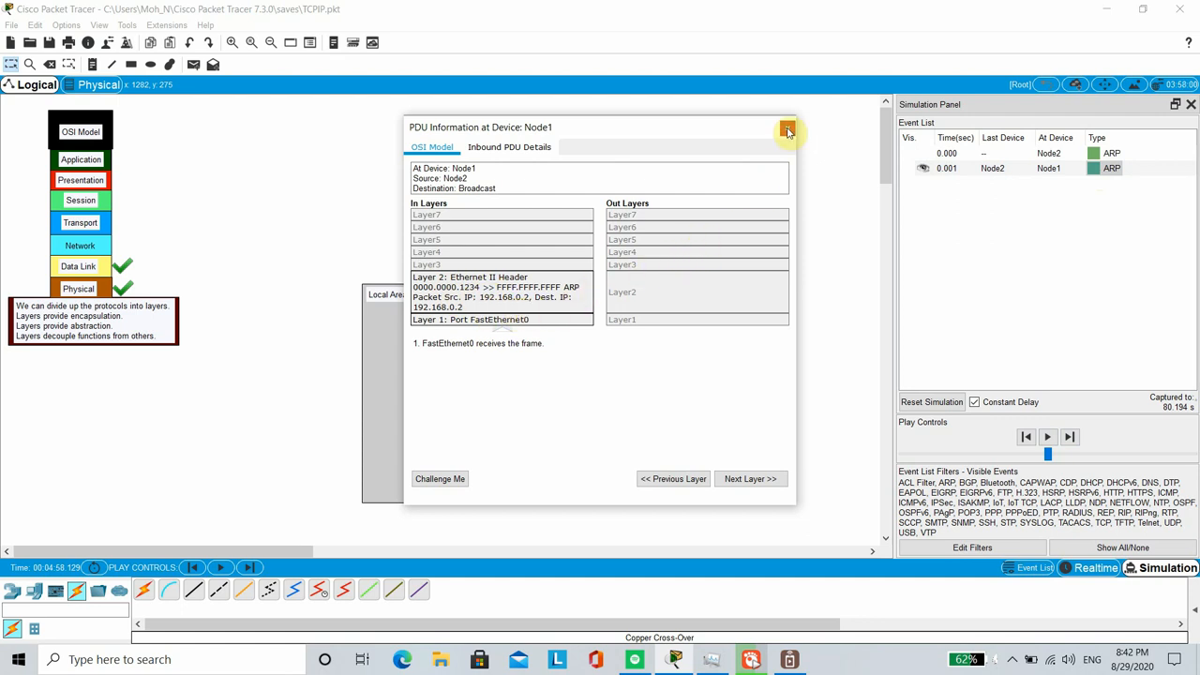
Close the ARP PDU details and bring up Node1's window
click(788, 128)
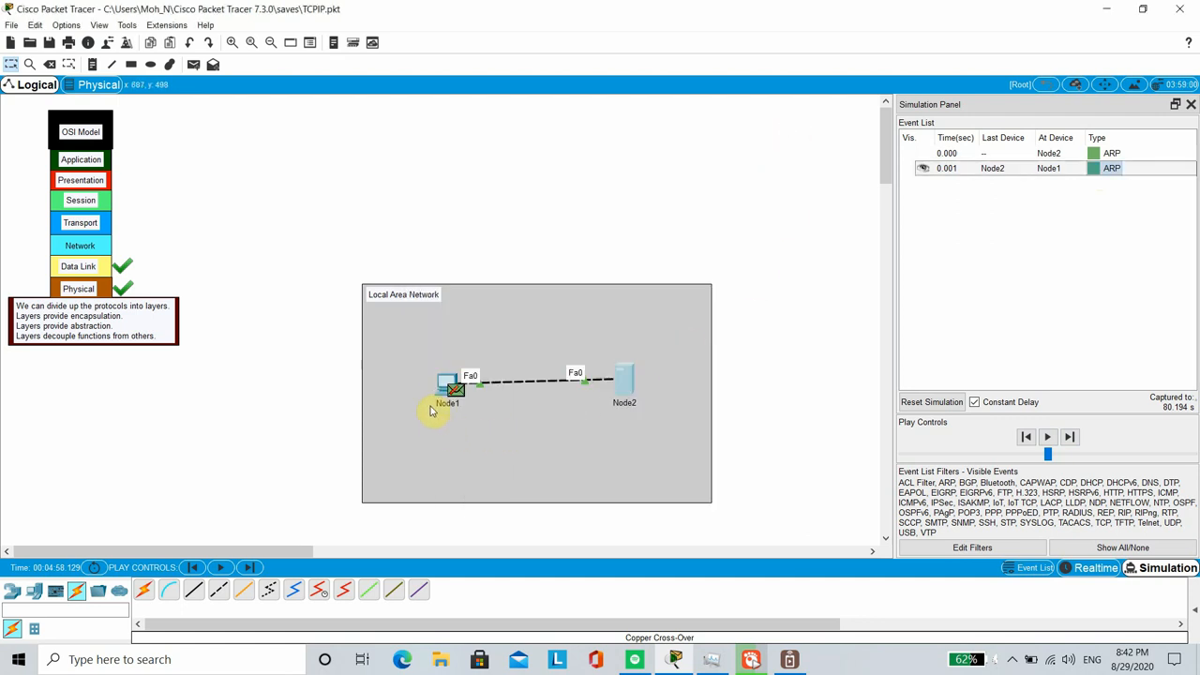
mouse_move(453, 383)
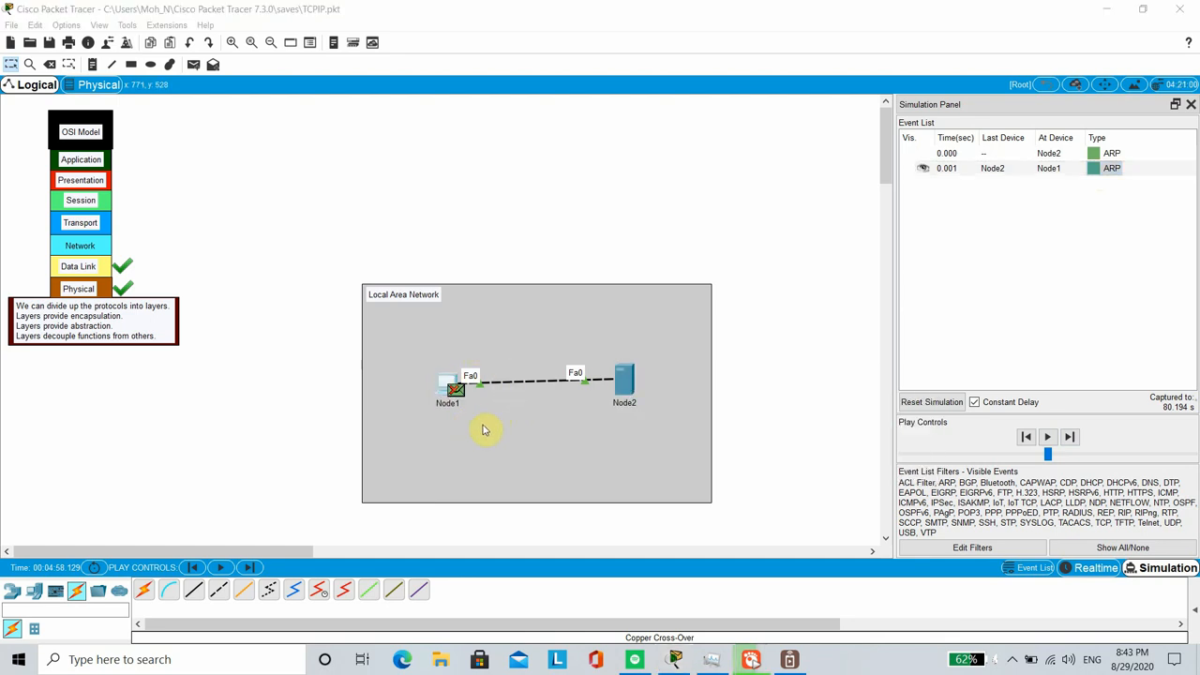
double_click(446, 384)
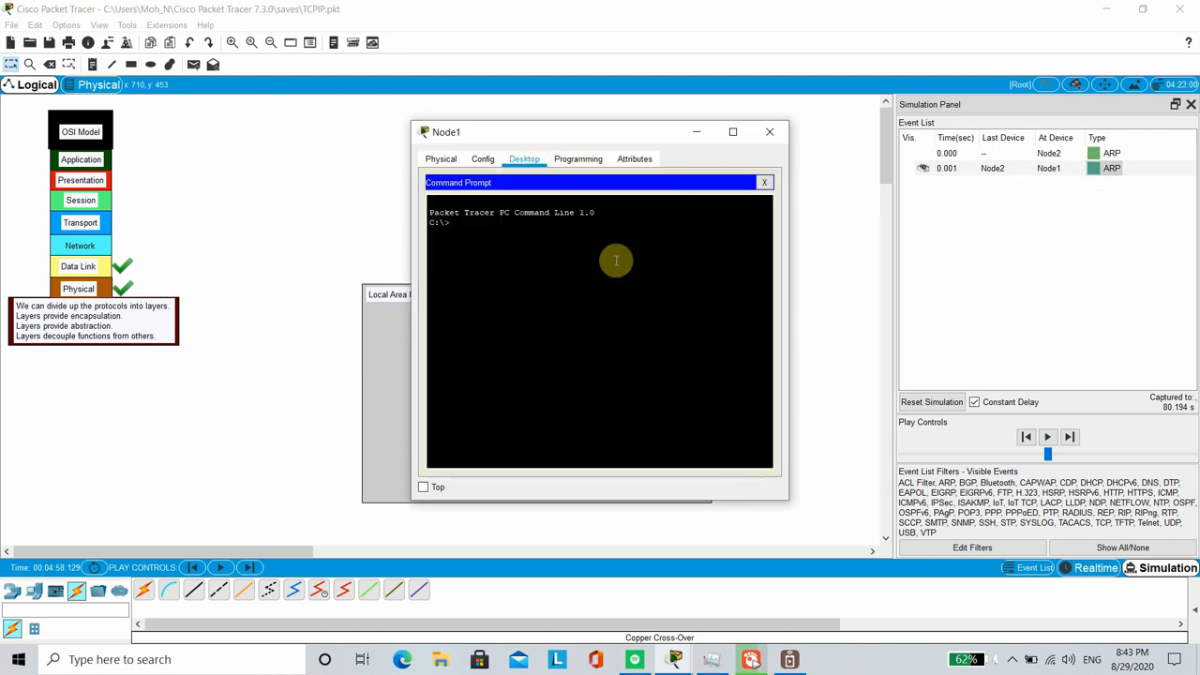
Ping 192.168.0.2 from Node1's command prompt and capture the ICMP traffic to Node2
text(ping 19)
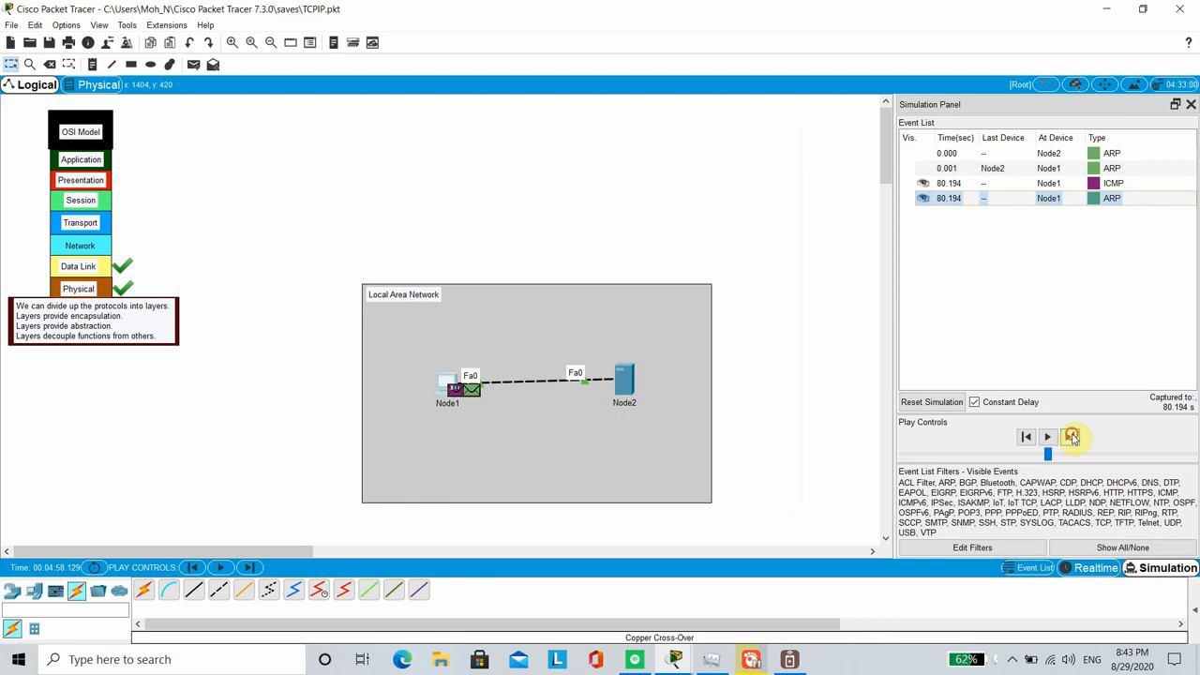
click(1073, 437)
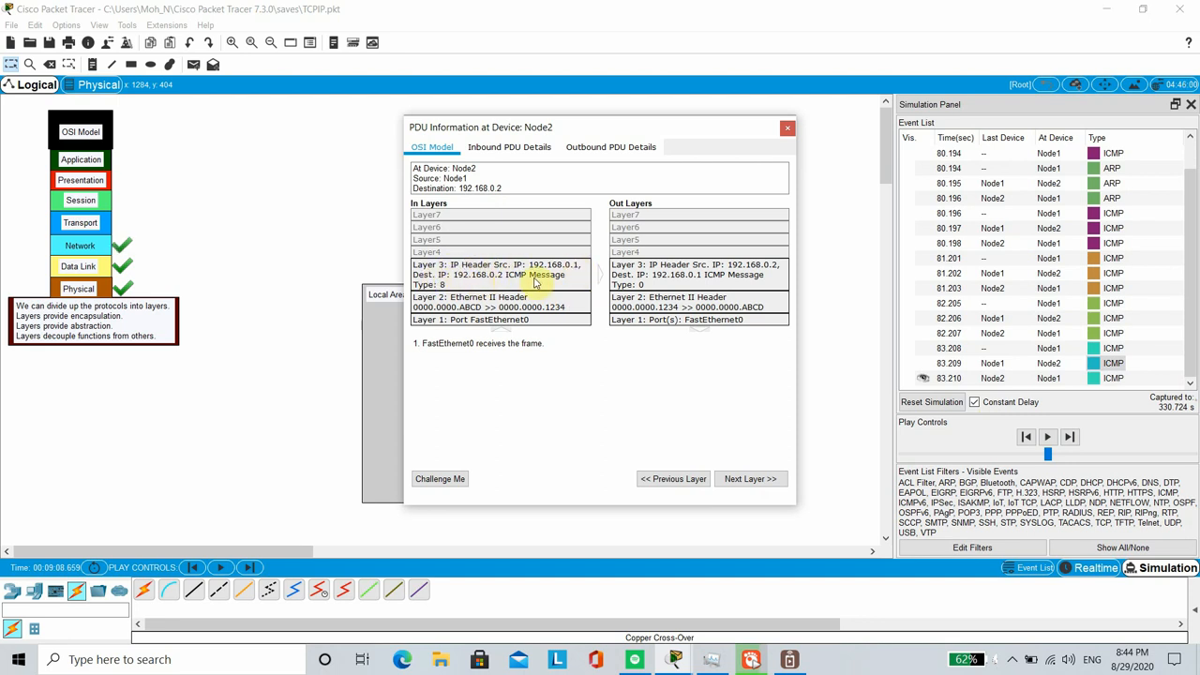
Close the ICMP PDU details, turn on Node2's HTTPS service and close its window
click(788, 127)
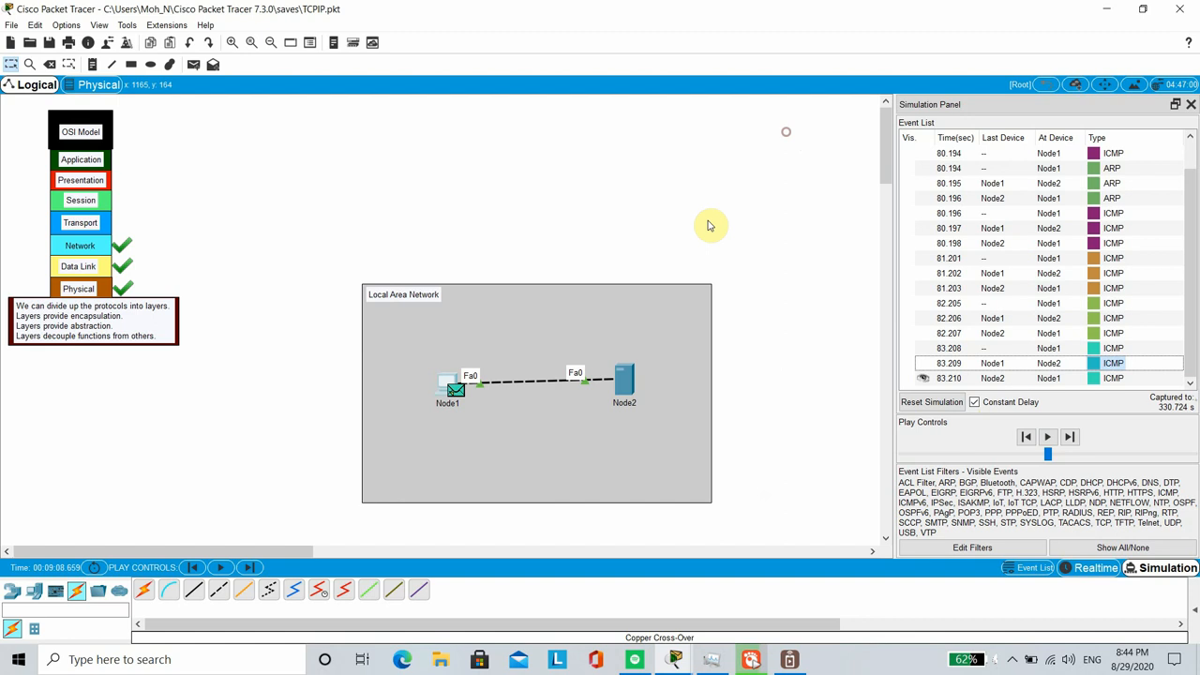
mouse_move(628, 379)
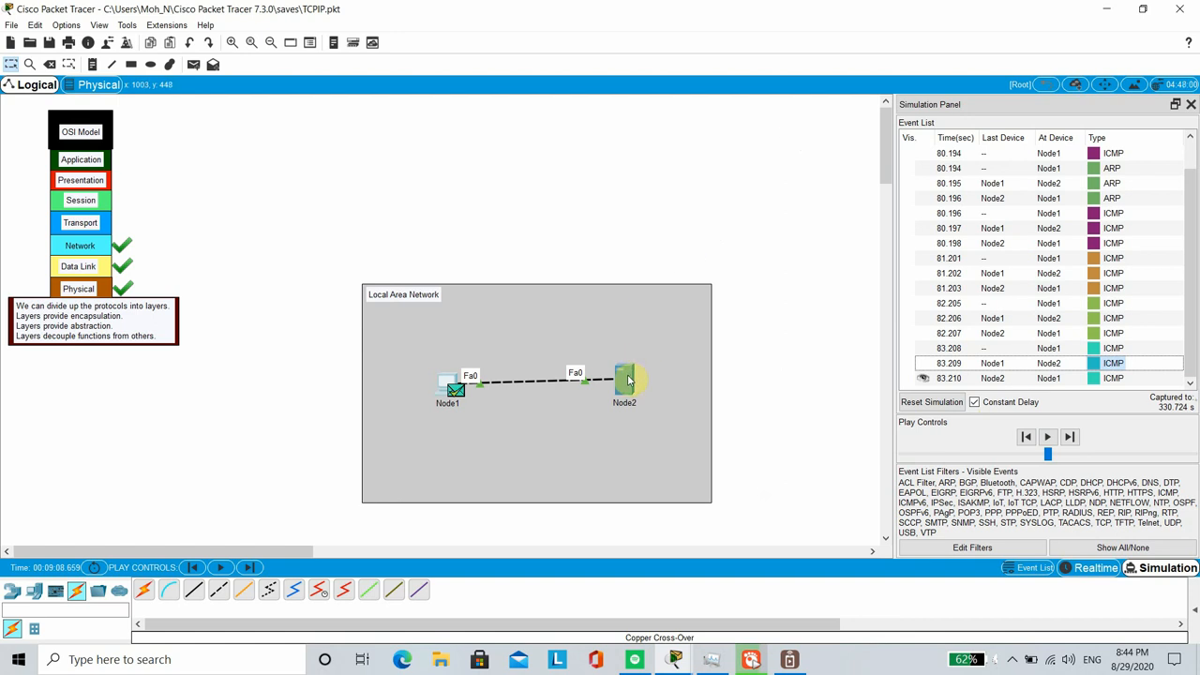
mouse_move(624, 379)
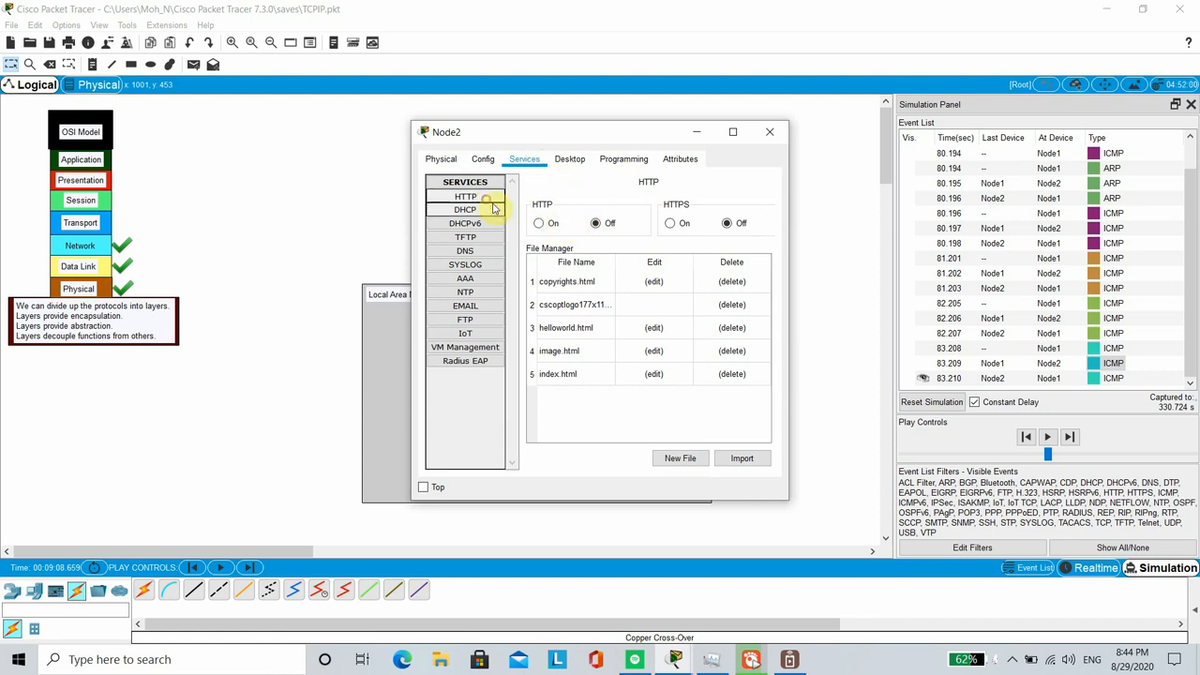
click(671, 223)
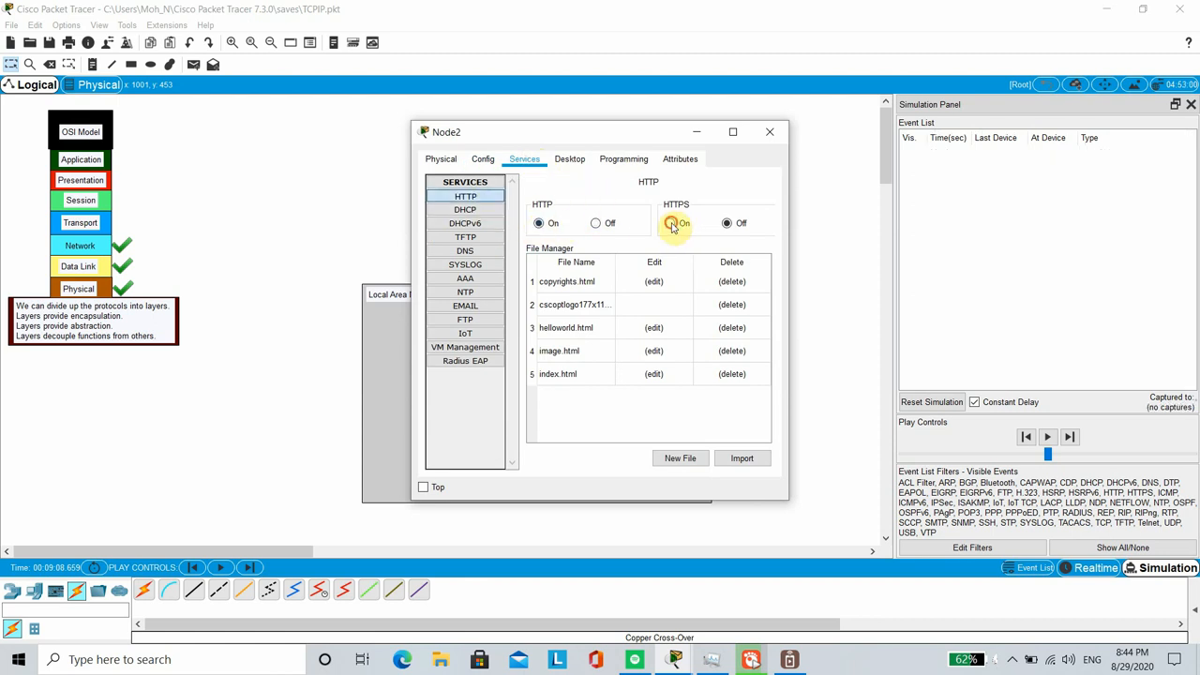
click(769, 131)
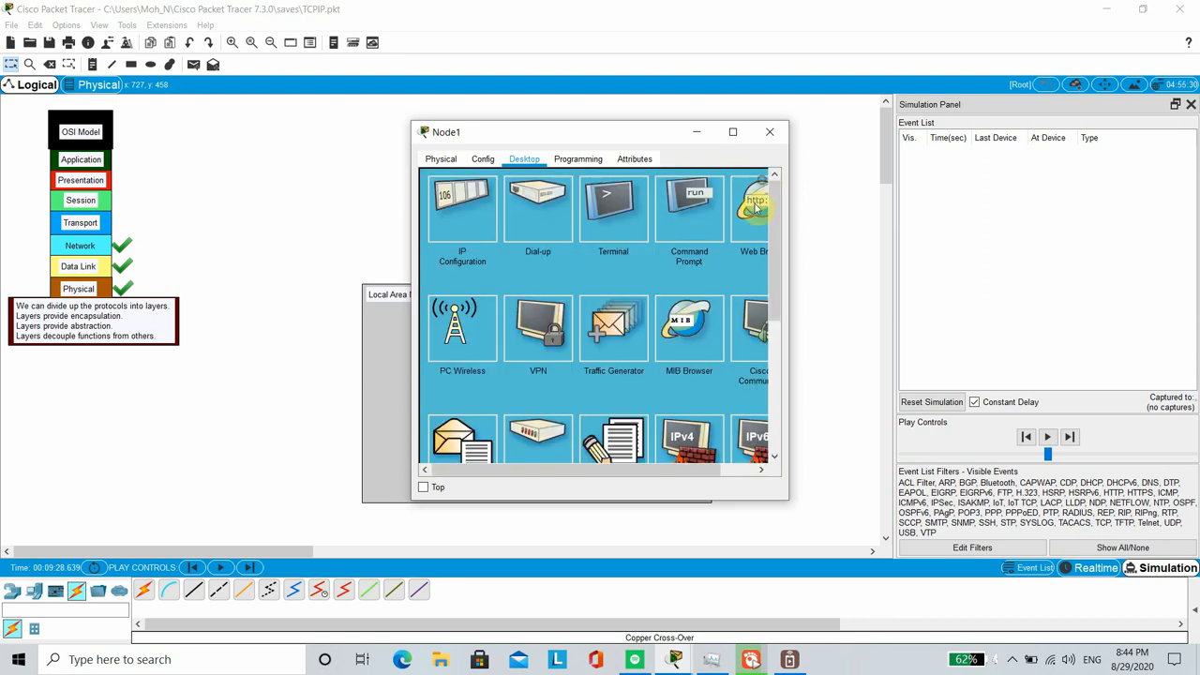
click(754, 207)
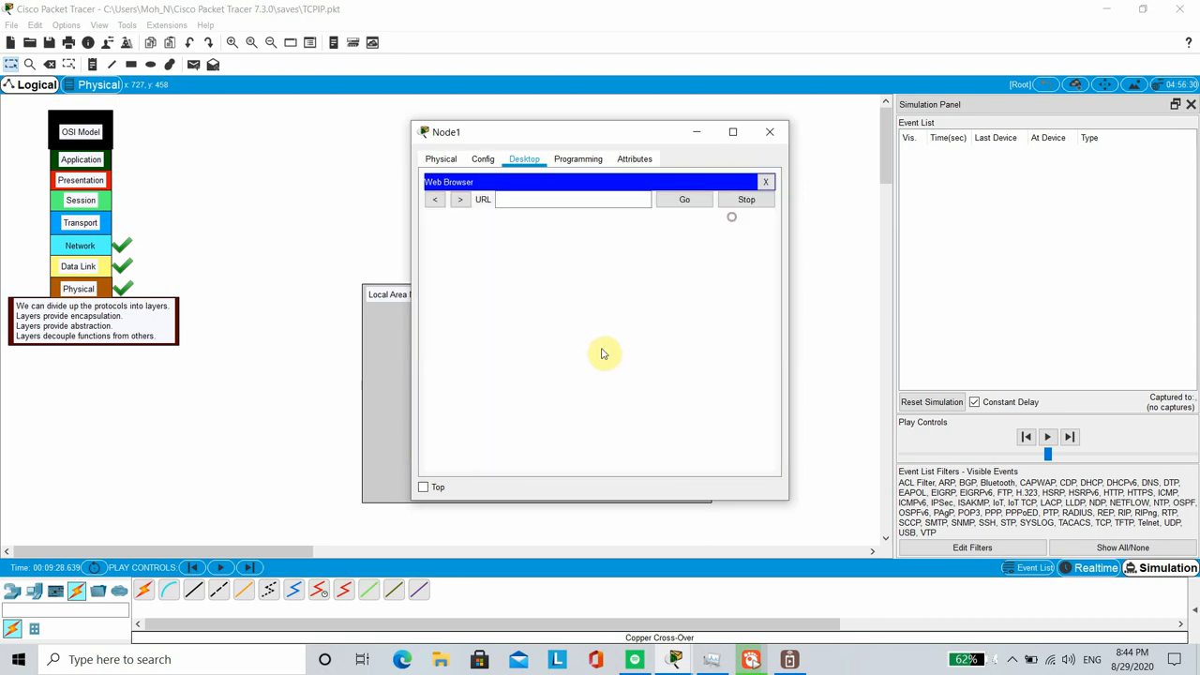
text(192.168.0.2)
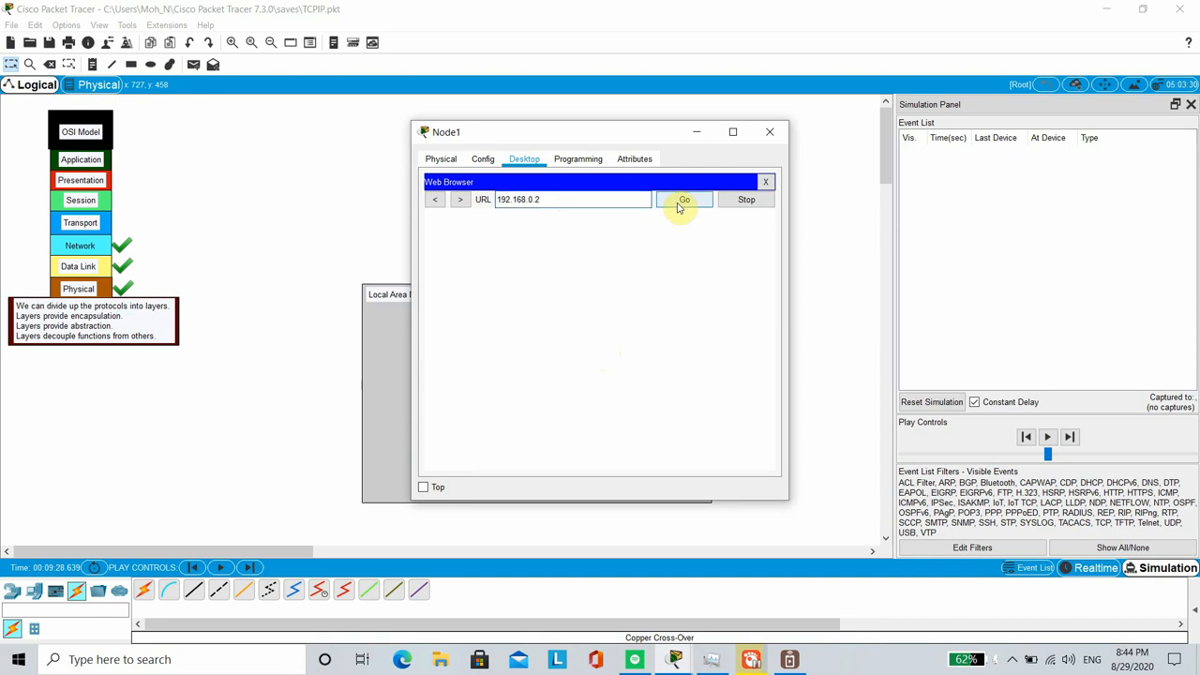
click(684, 199)
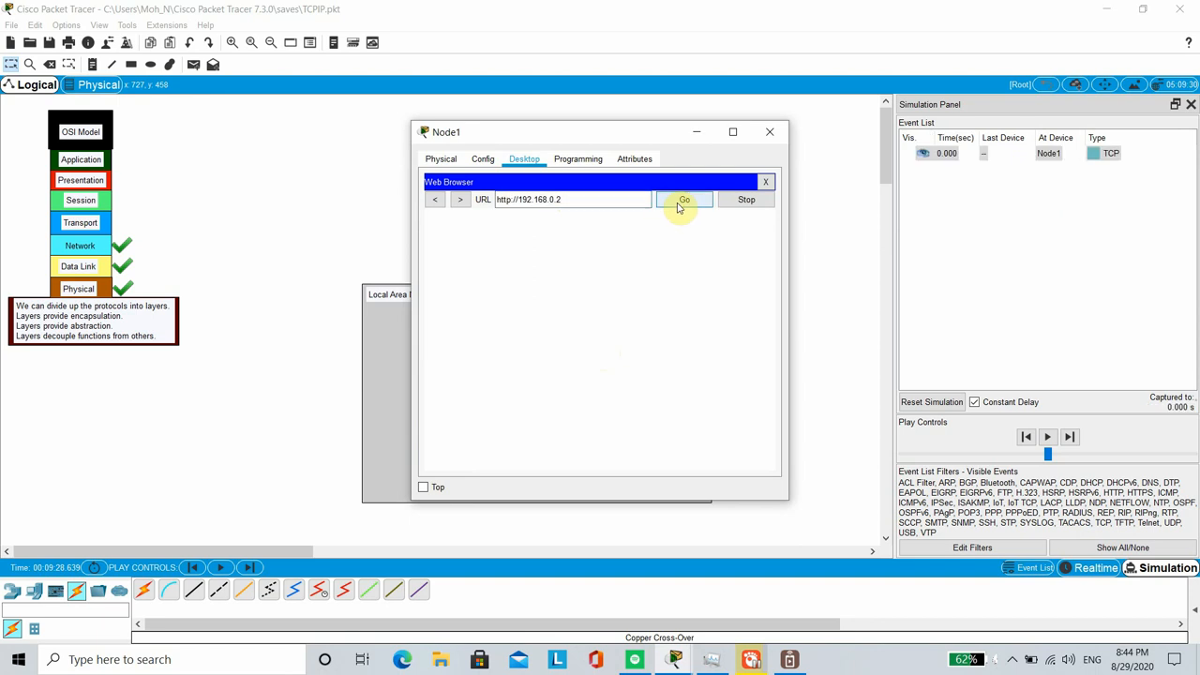
click(684, 198)
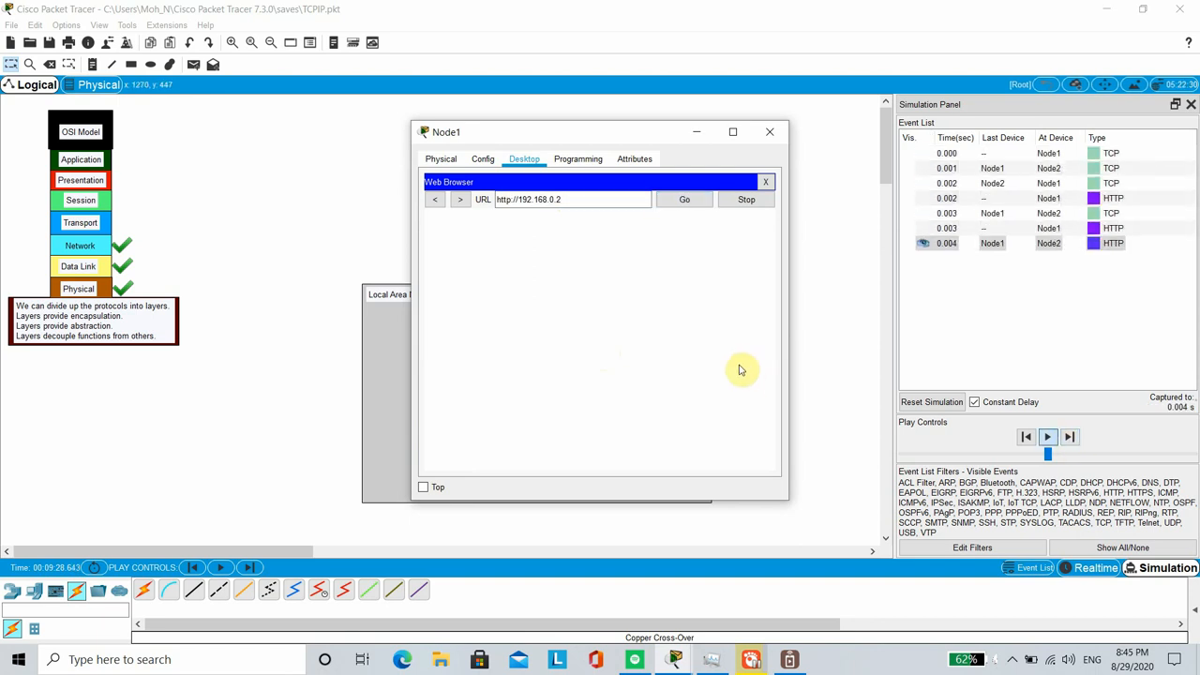
click(685, 199)
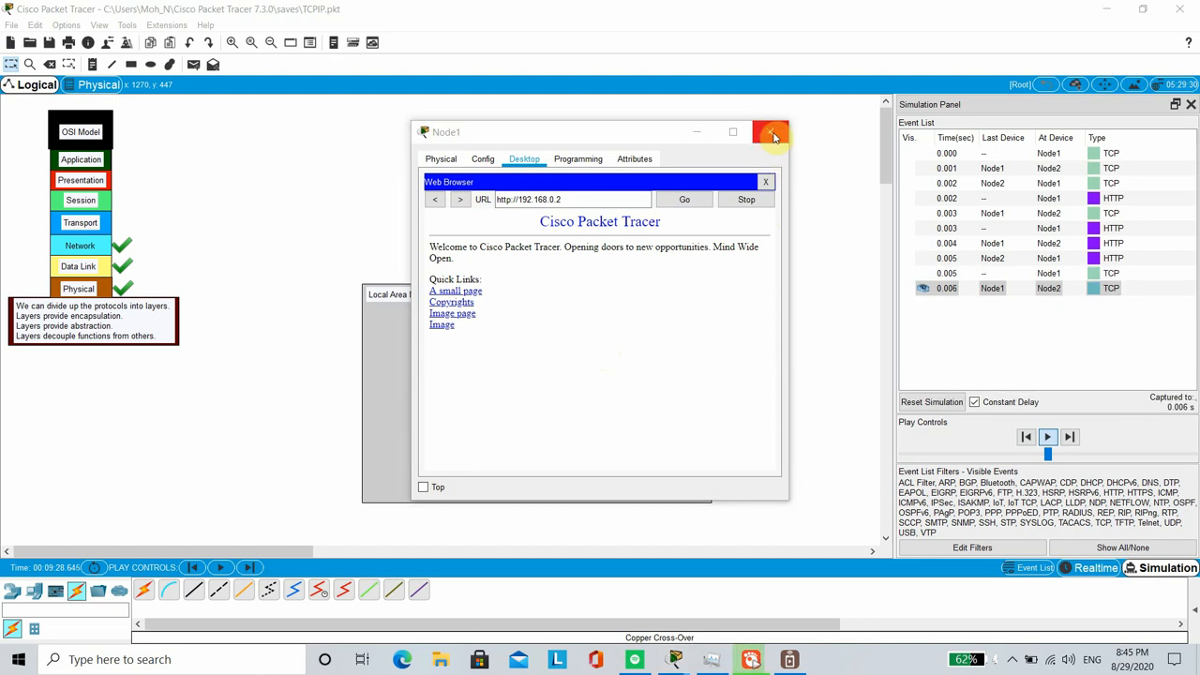
Inspect Node1's HTTP PDU (TCP port 80→1025) so every OSI layer is ticked, then dismiss it
click(773, 131)
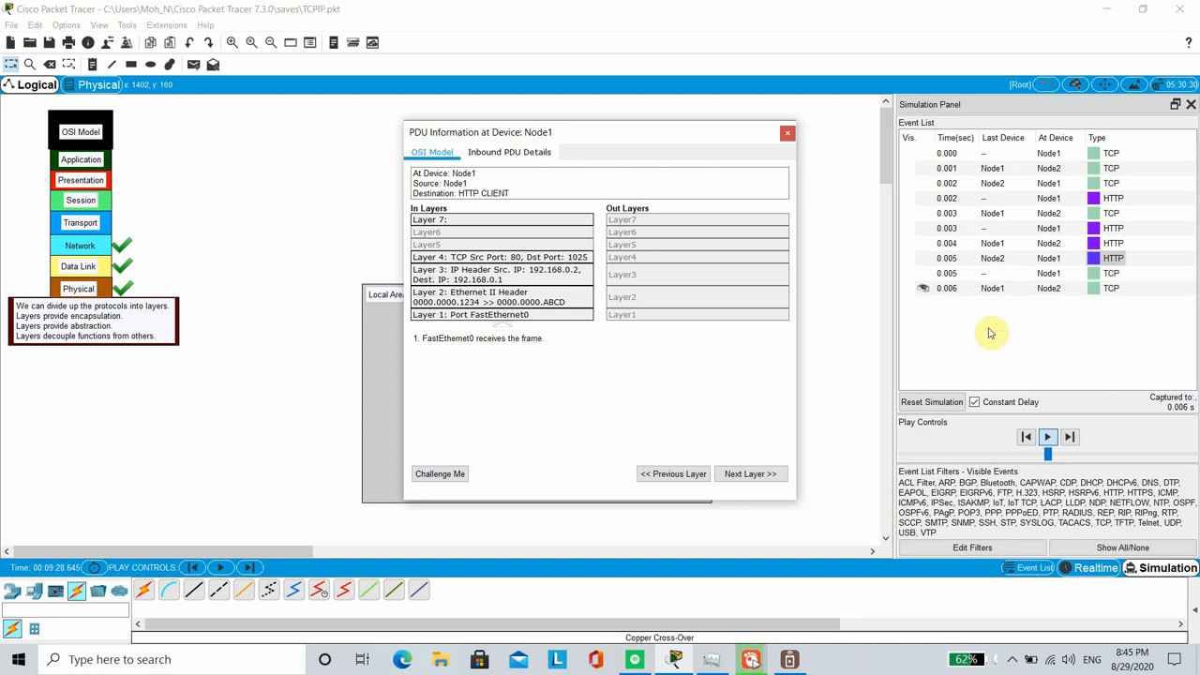
click(1046, 437)
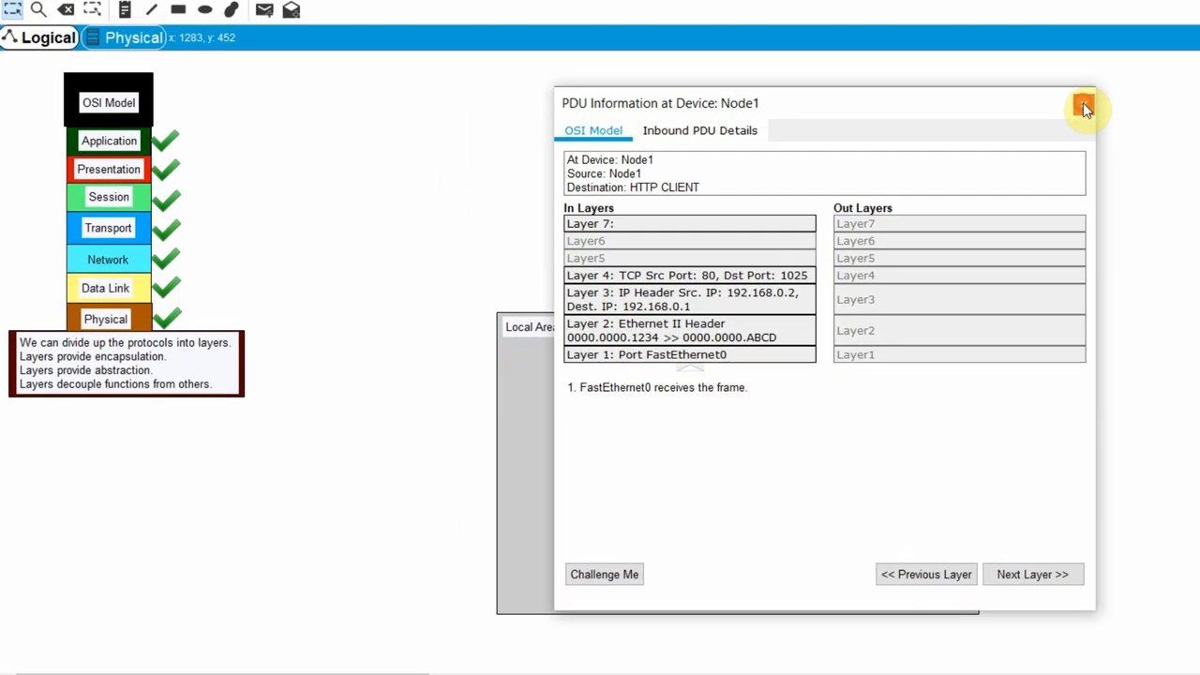
click(1084, 103)
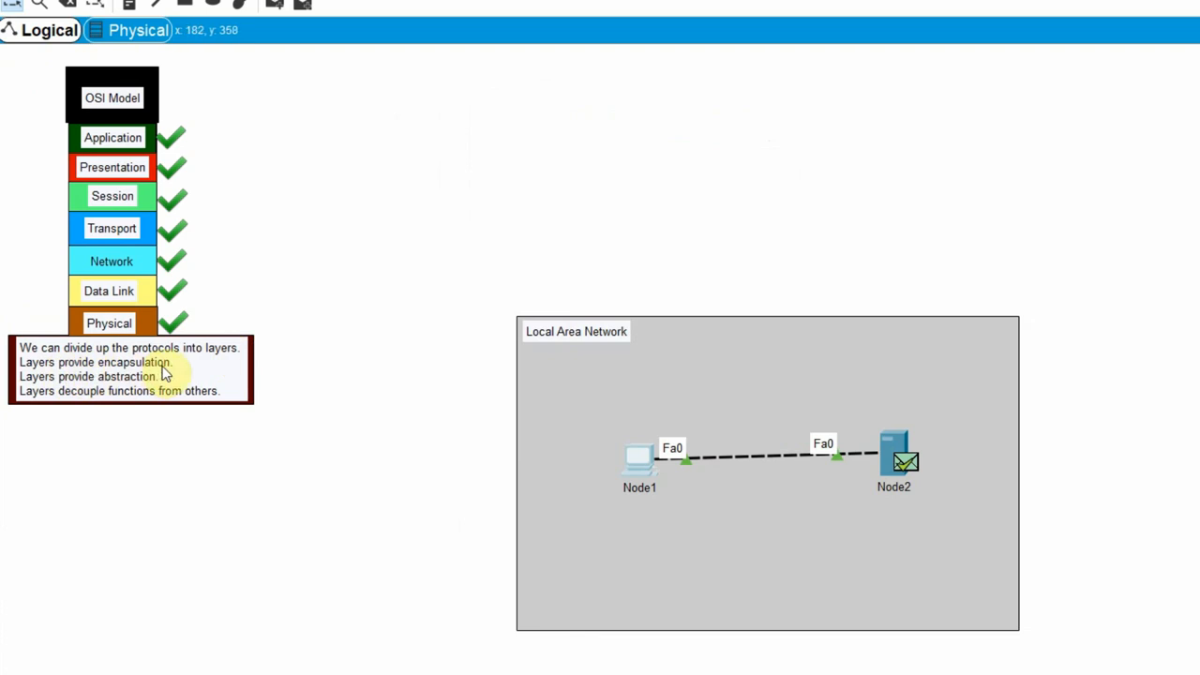
mouse_move(142, 388)
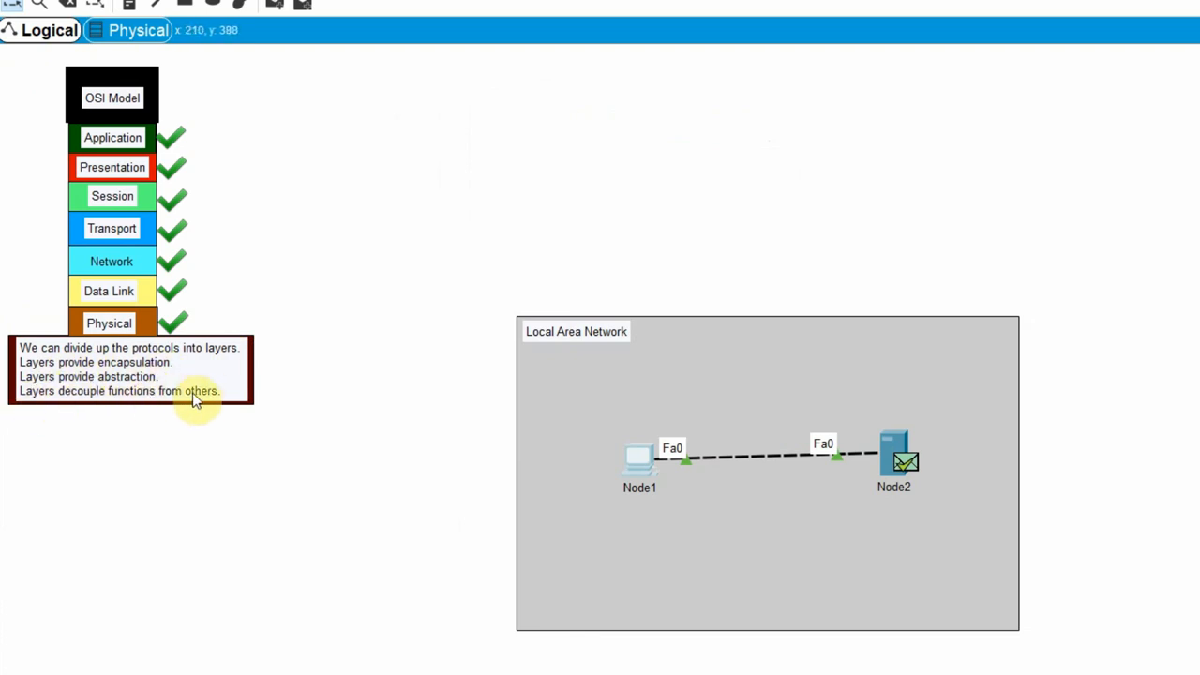
mouse_move(590, 398)
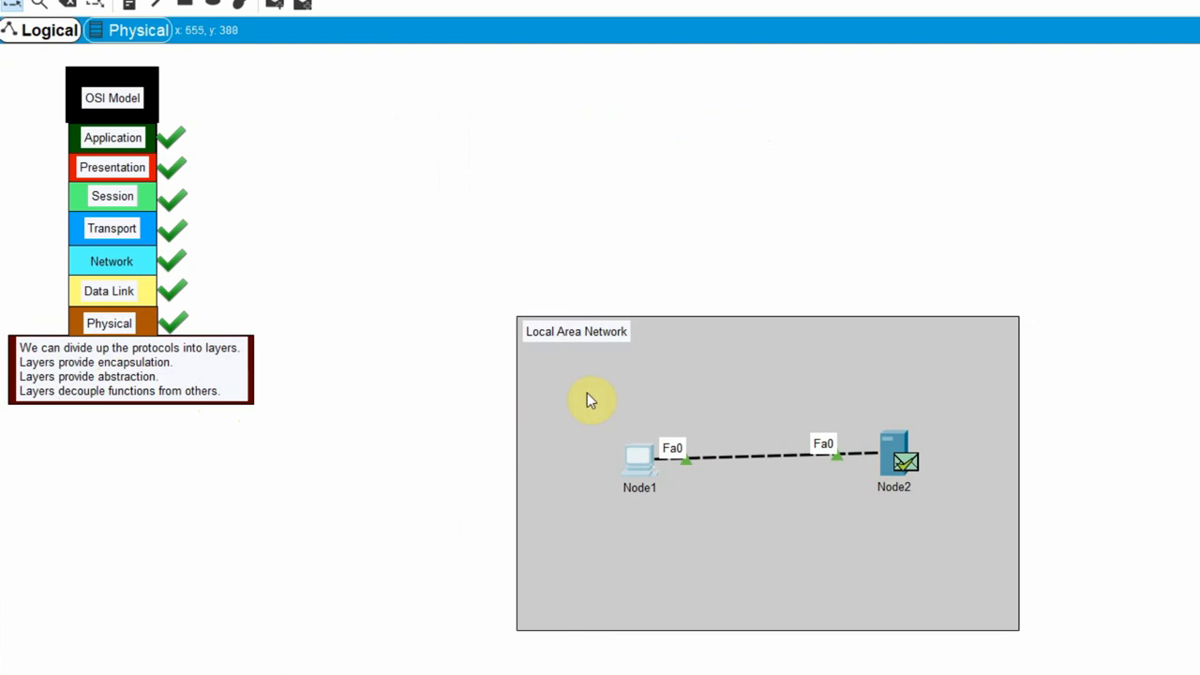
mouse_move(454, 416)
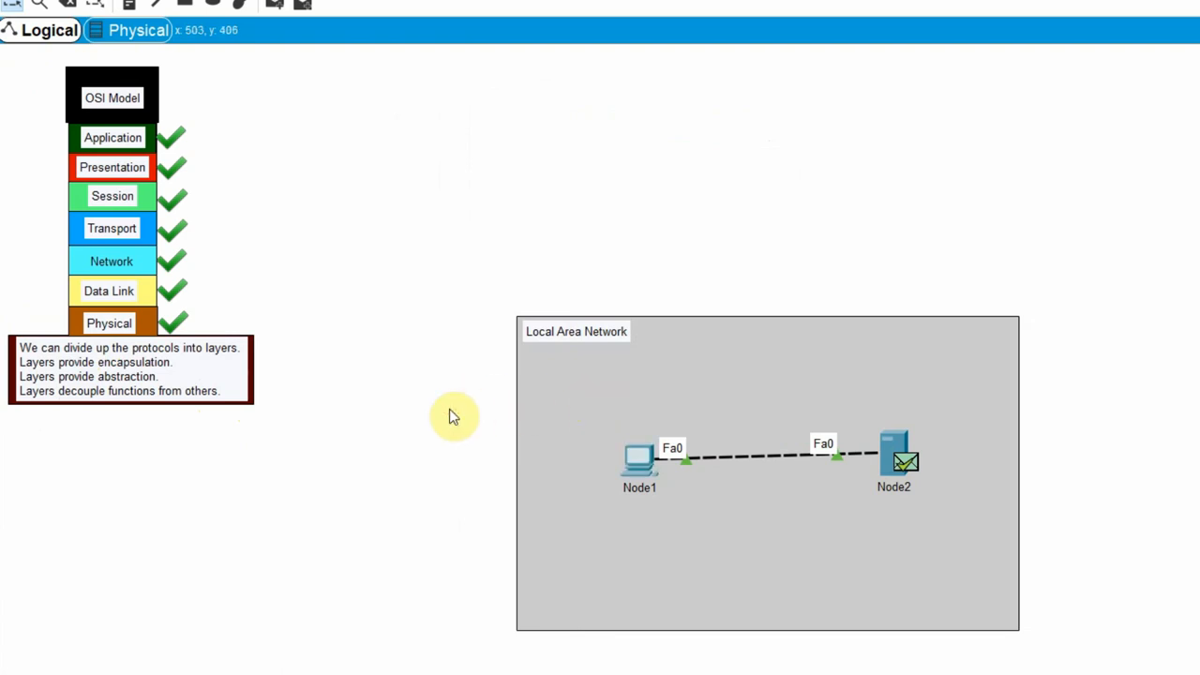